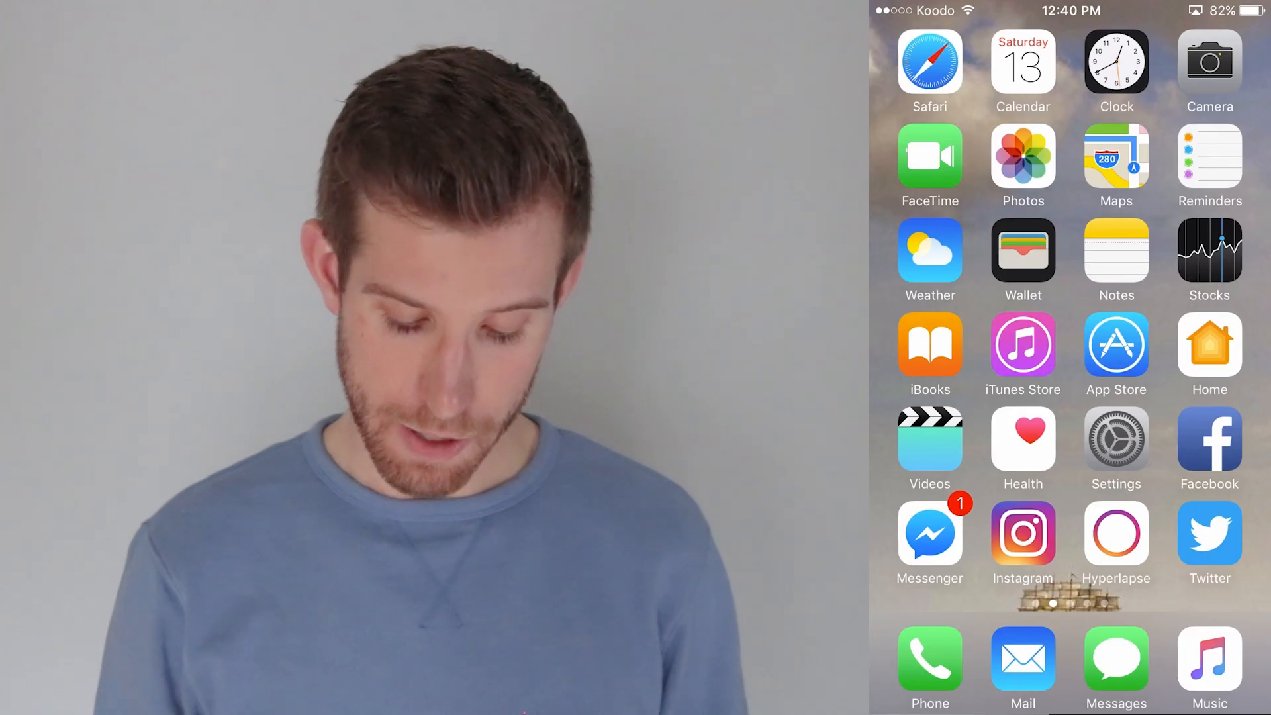
- Launch Reminders, look through the seven-item Reminders list, and return to the lists overview
scroll(left, 3)
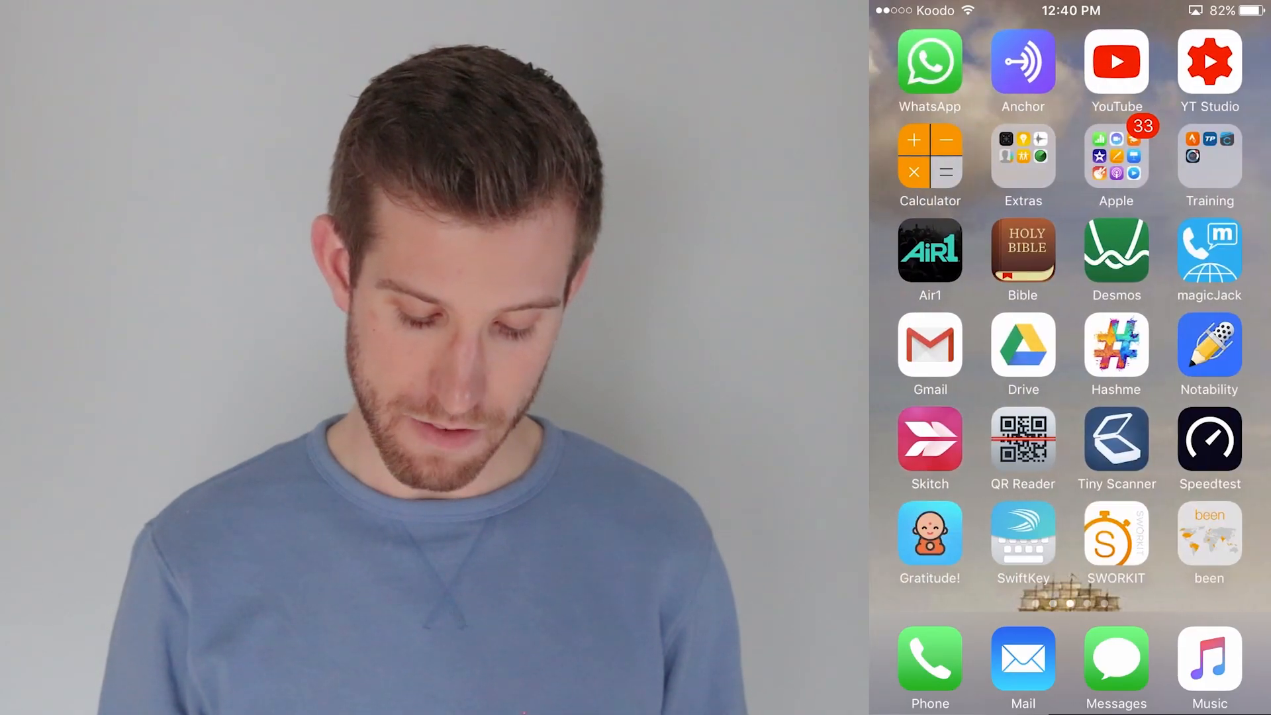
scroll(left, 3)
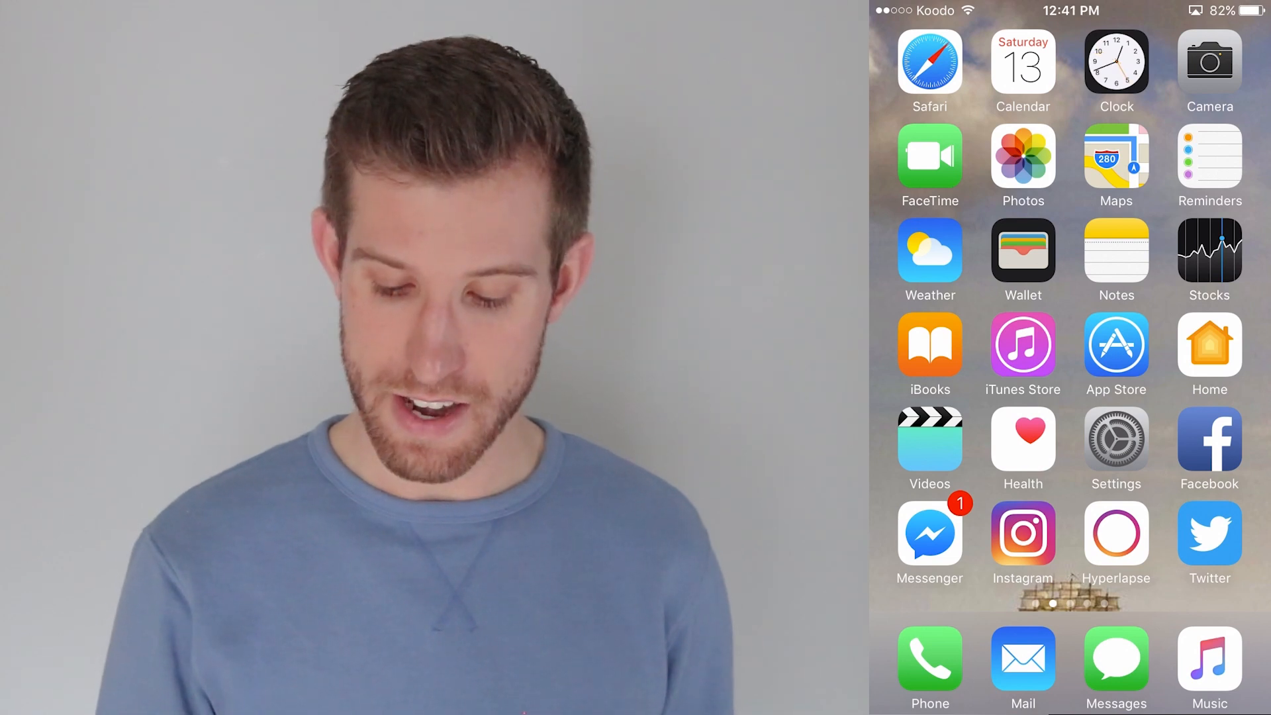
click(1209, 159)
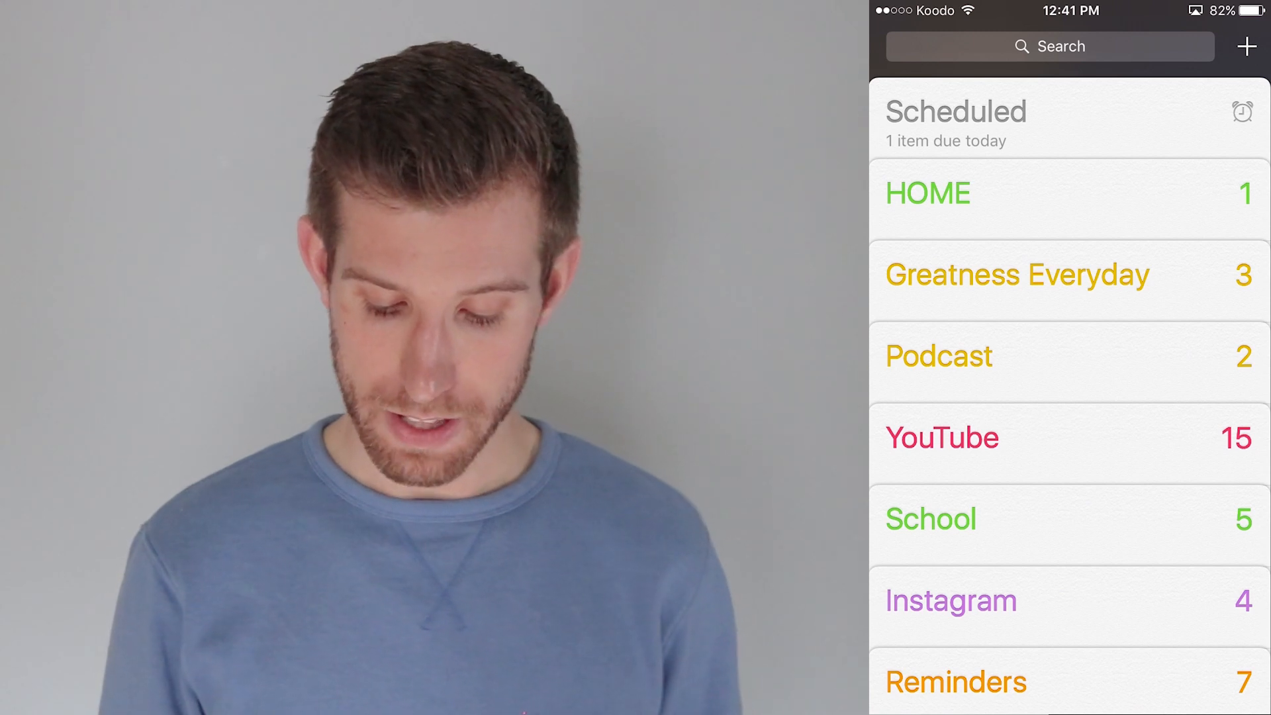
click(957, 682)
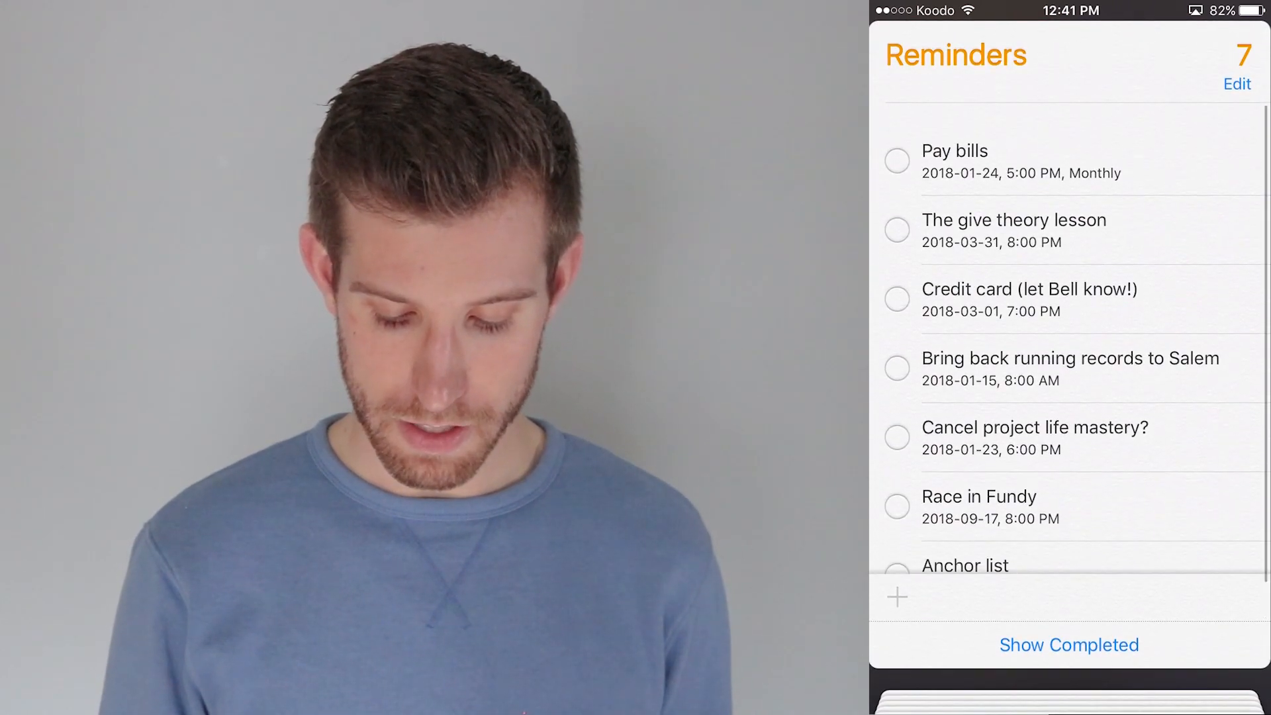
scroll(up, 3)
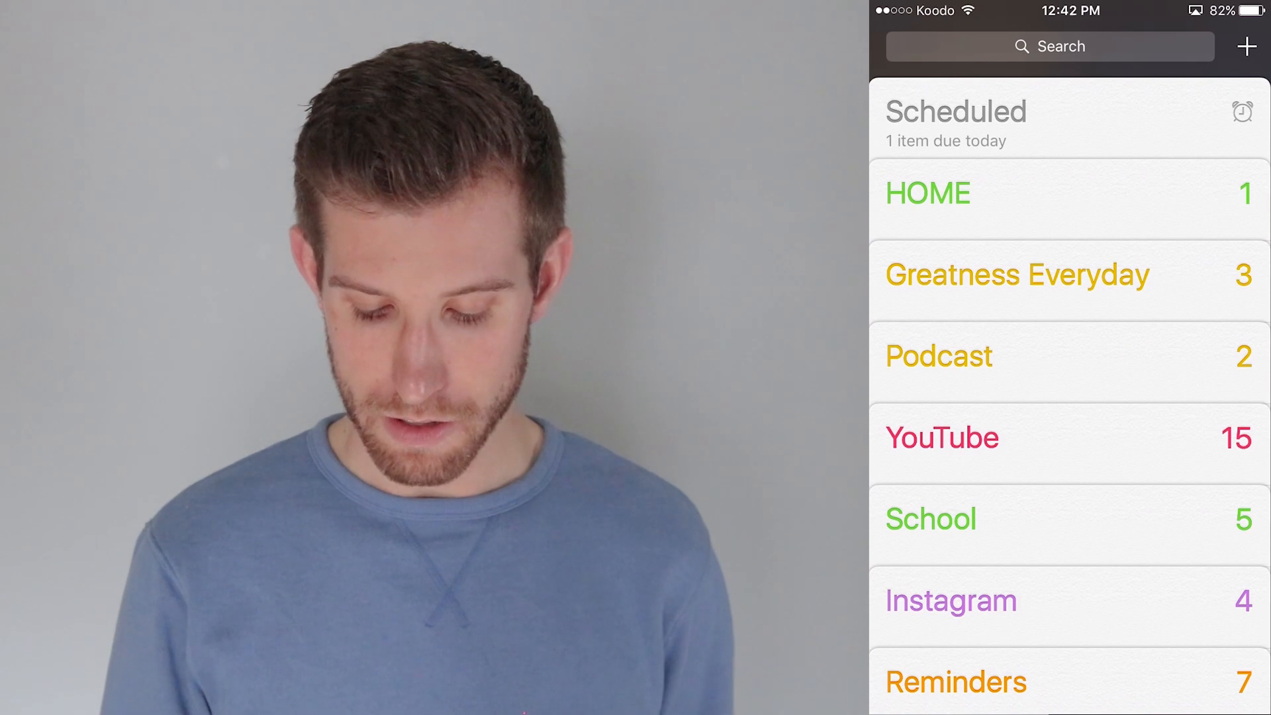
click(942, 437)
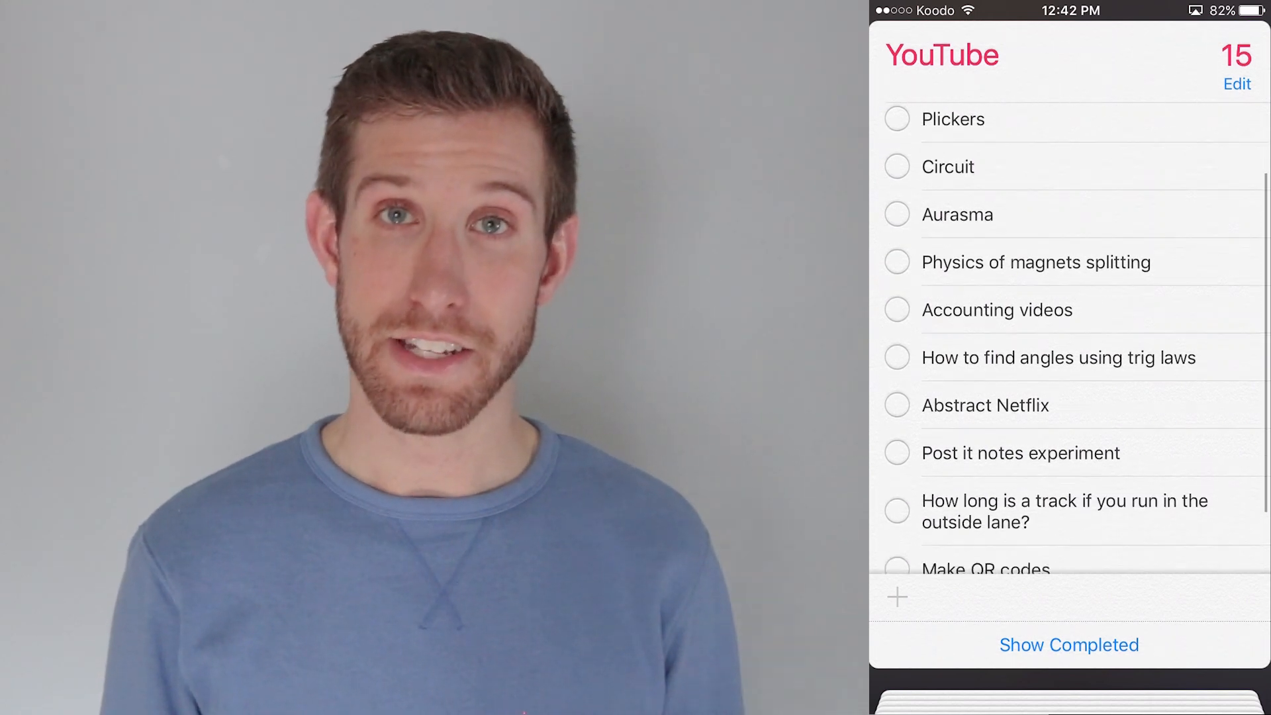
scroll(down, 3)
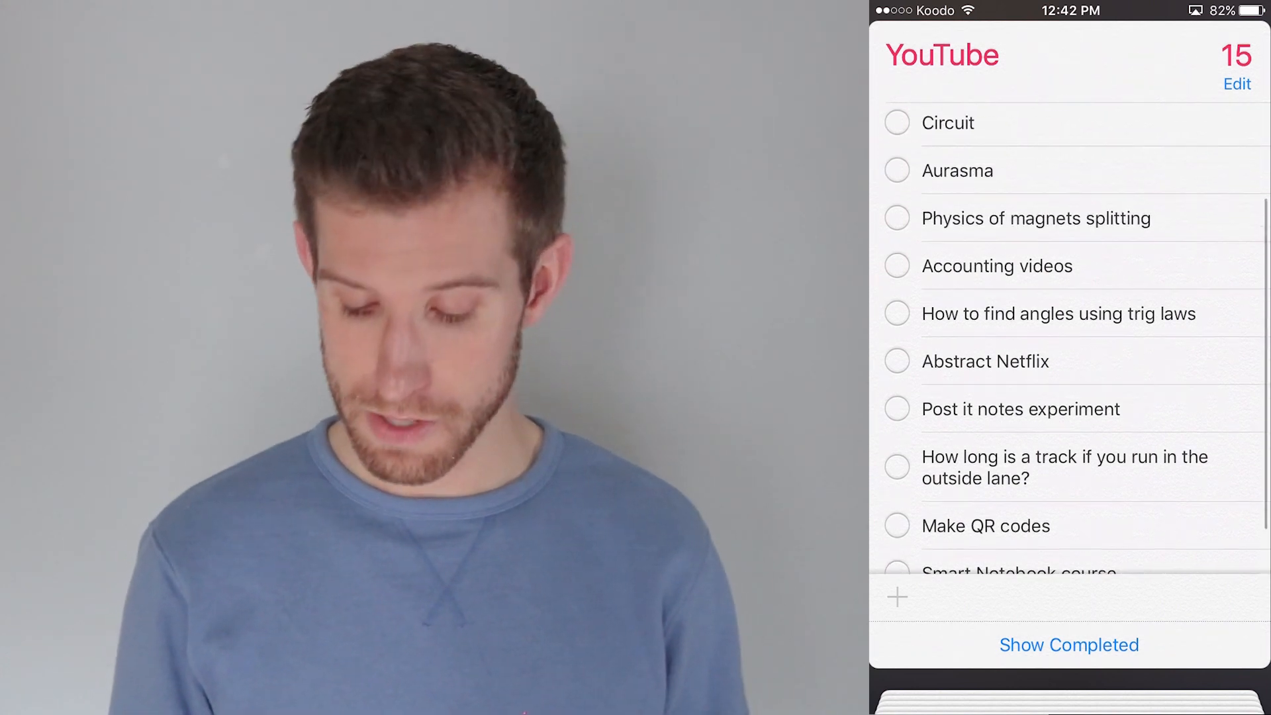
scroll(down, 3)
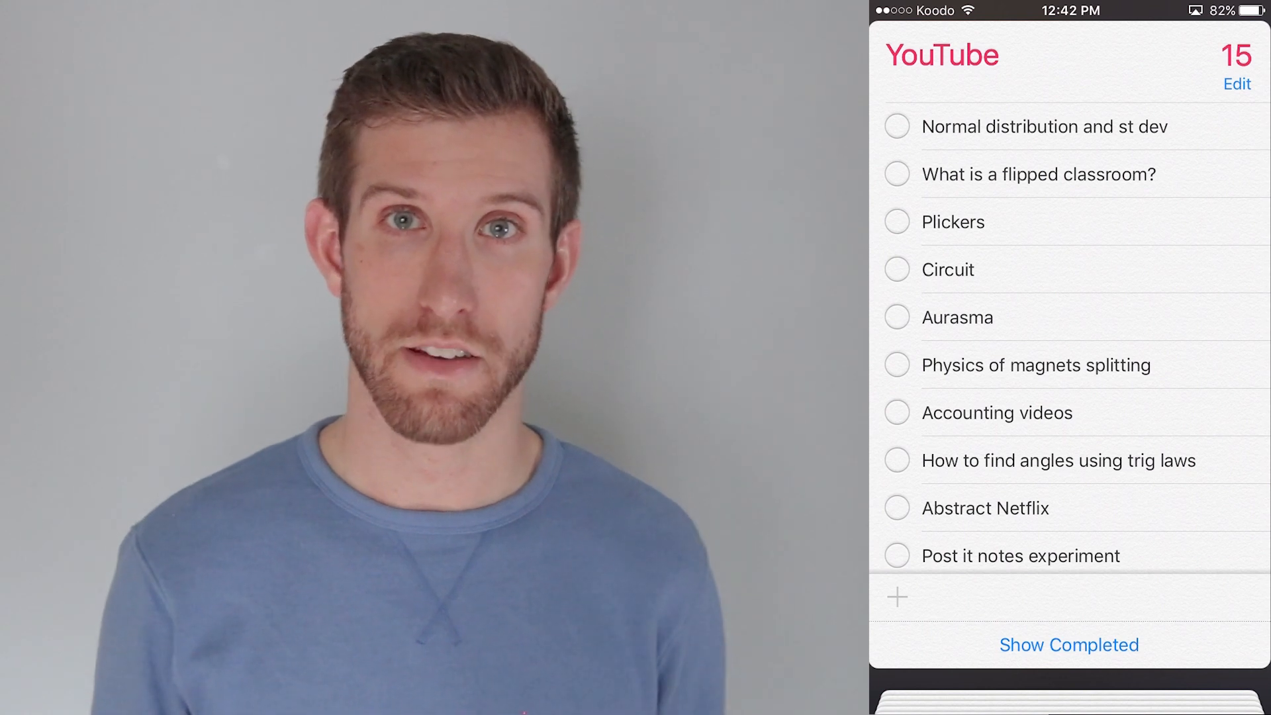
click(943, 54)
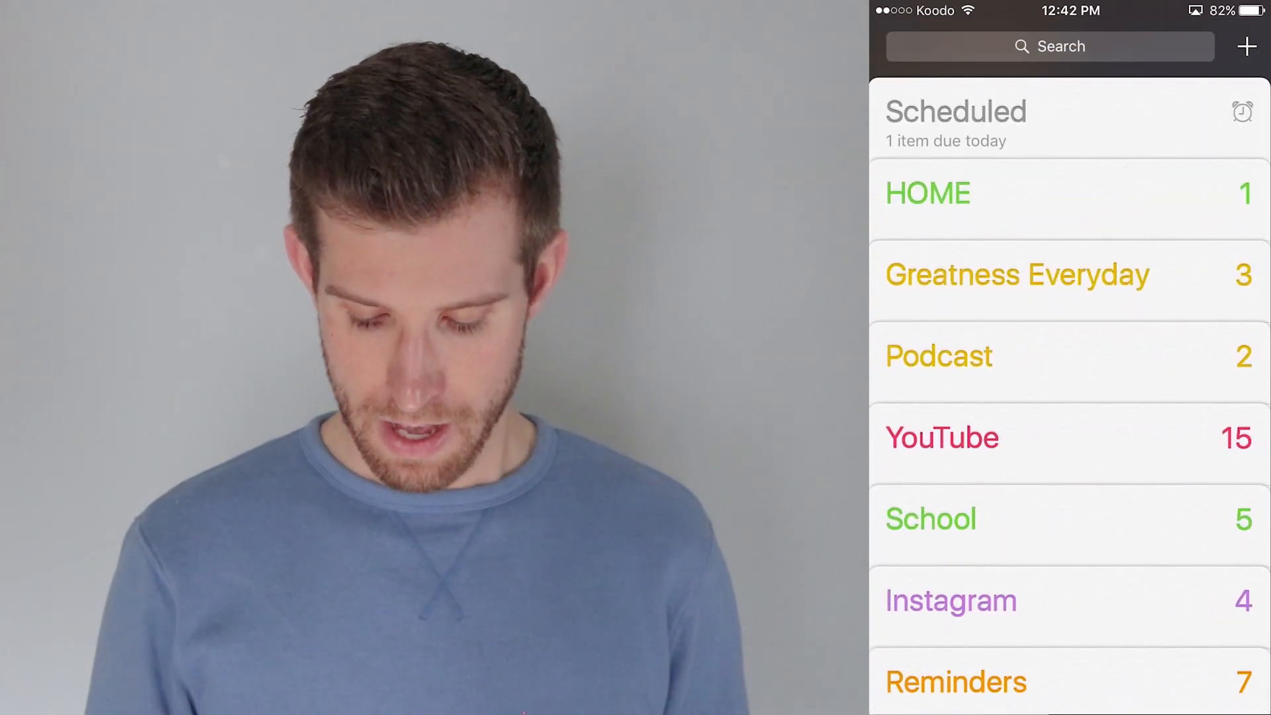
click(1018, 275)
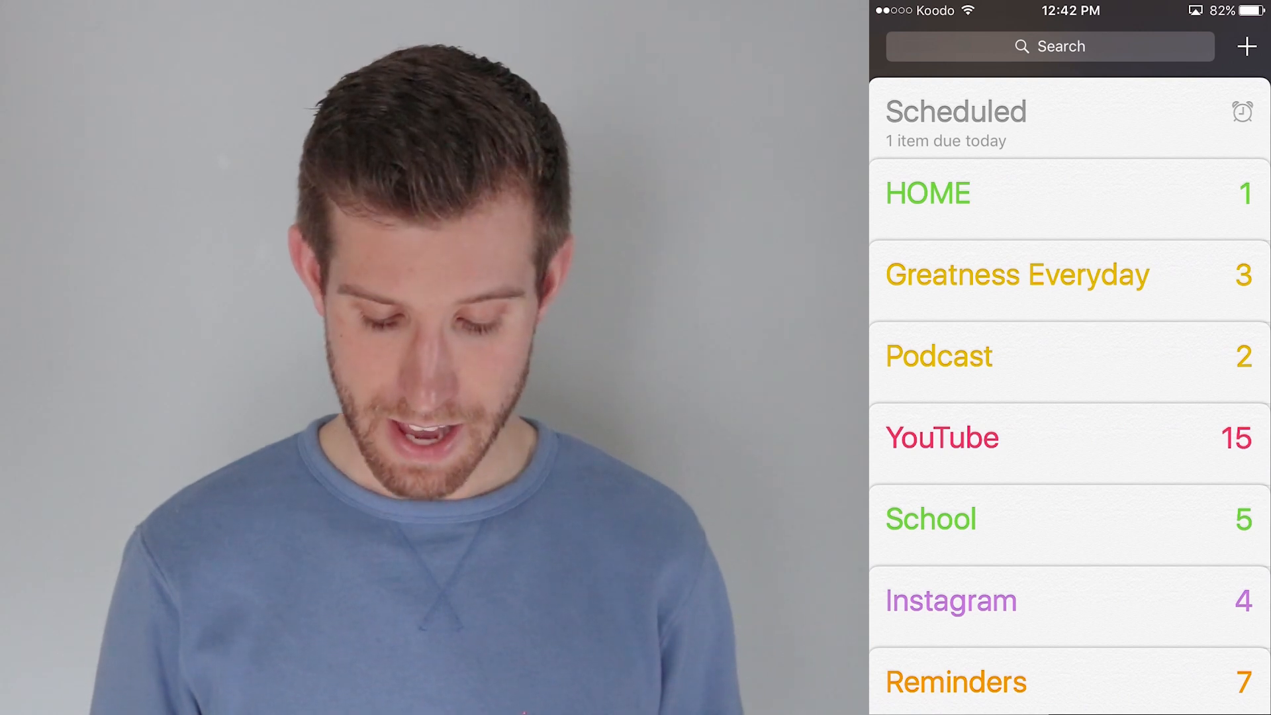
click(954, 111)
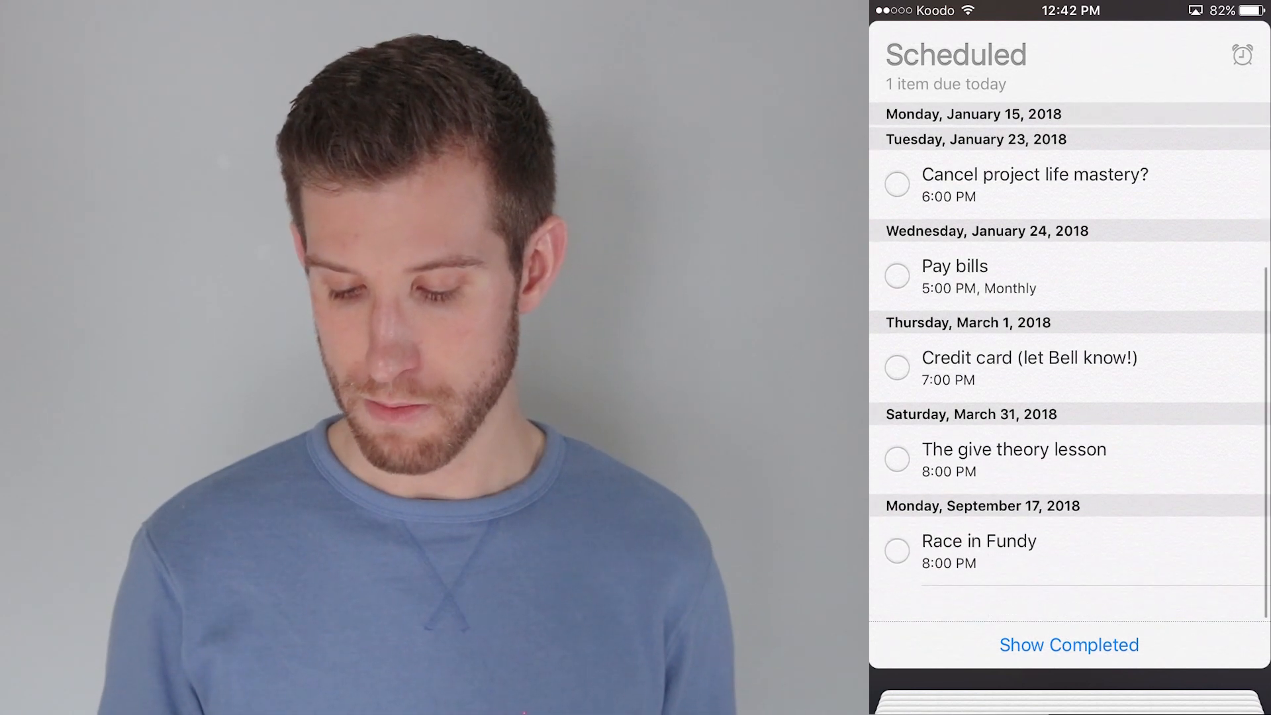
scroll(down, 3)
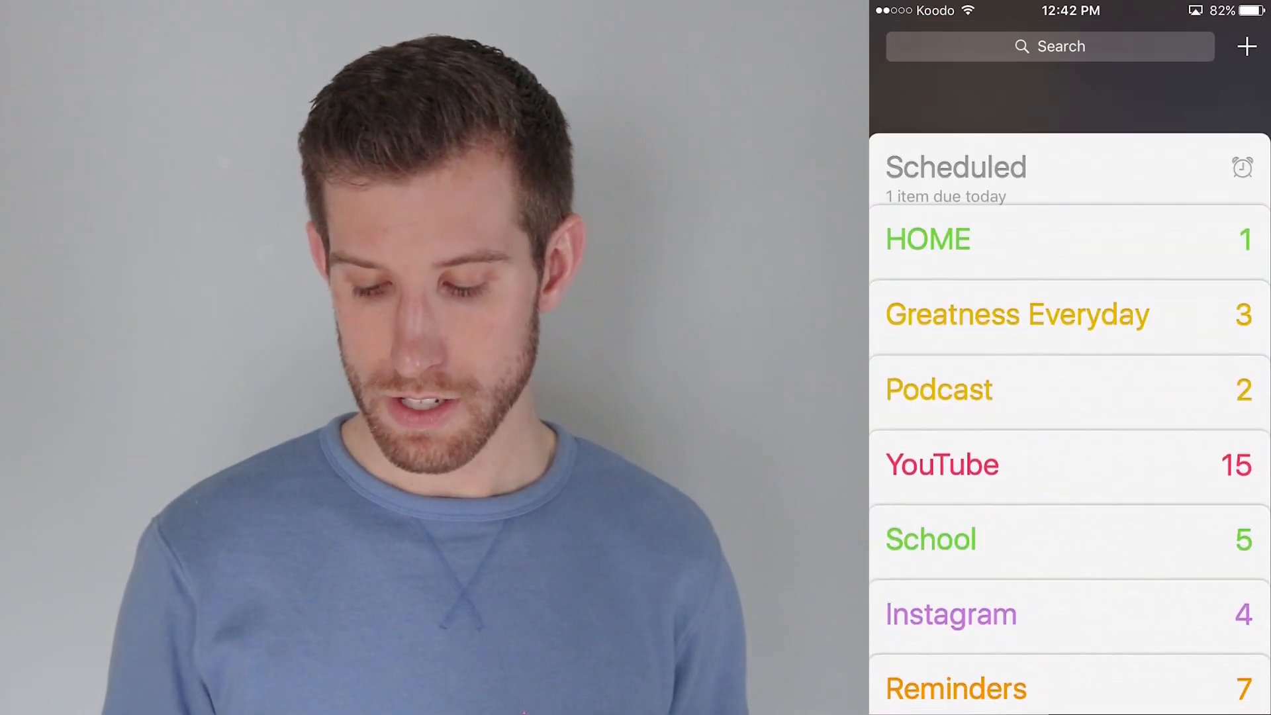
scroll(up, 3)
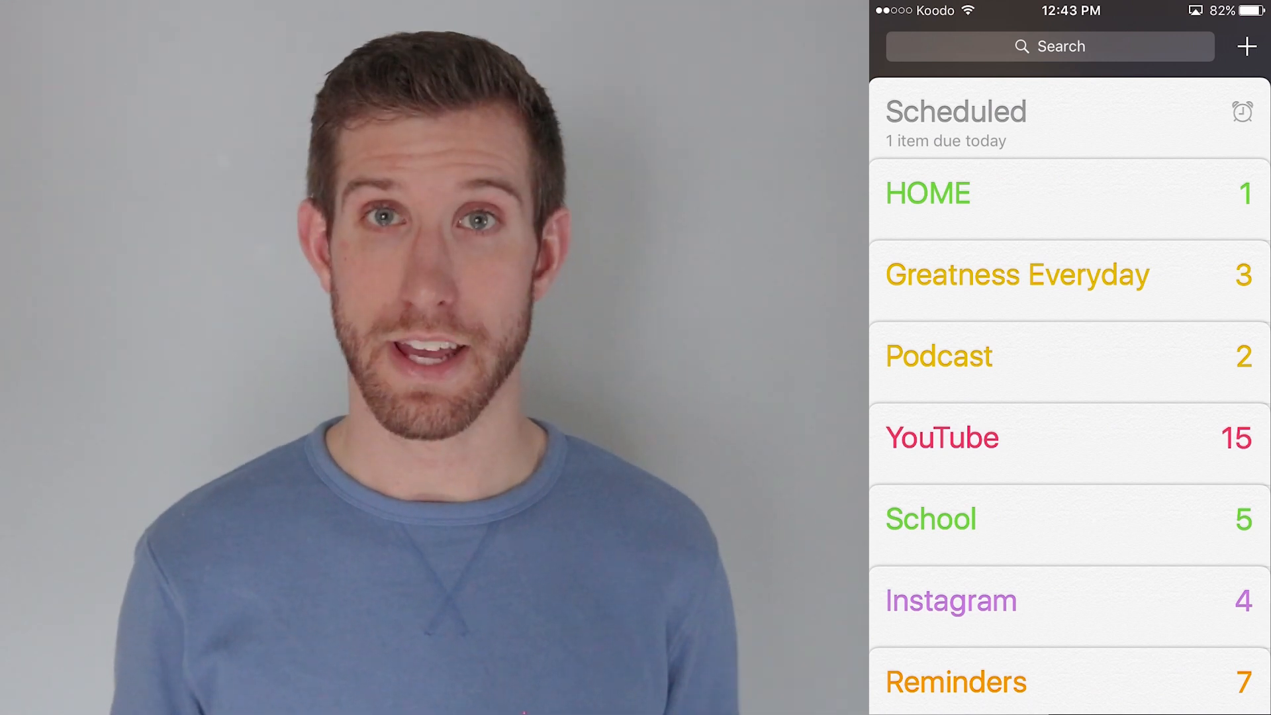
- Create a new empty list named 'Reminders App Video'
click(1246, 47)
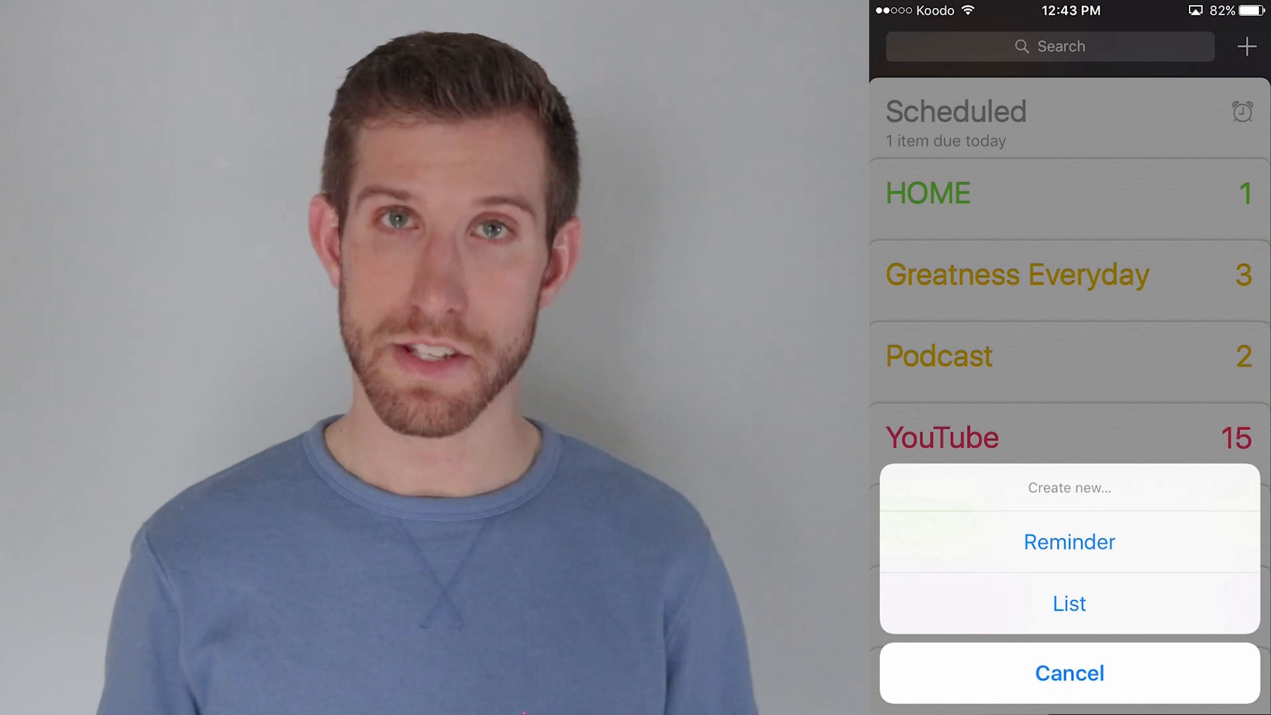
click(1068, 603)
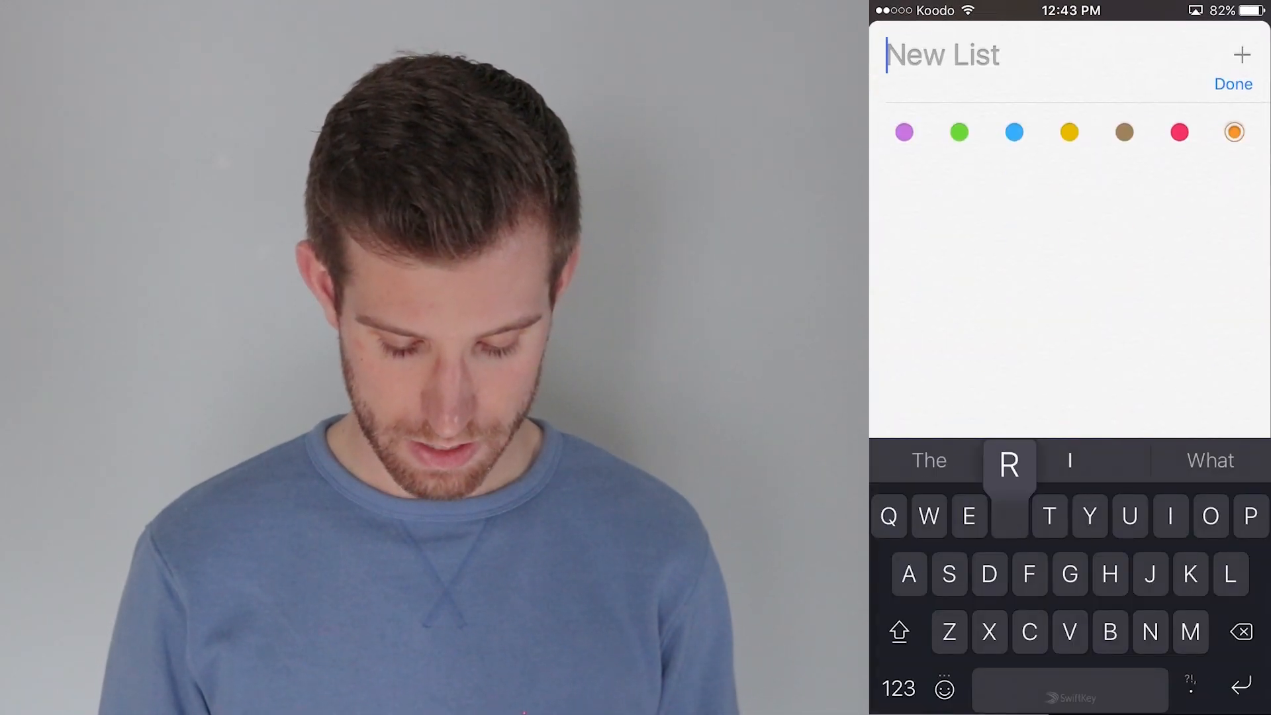
text(Reminders App V)
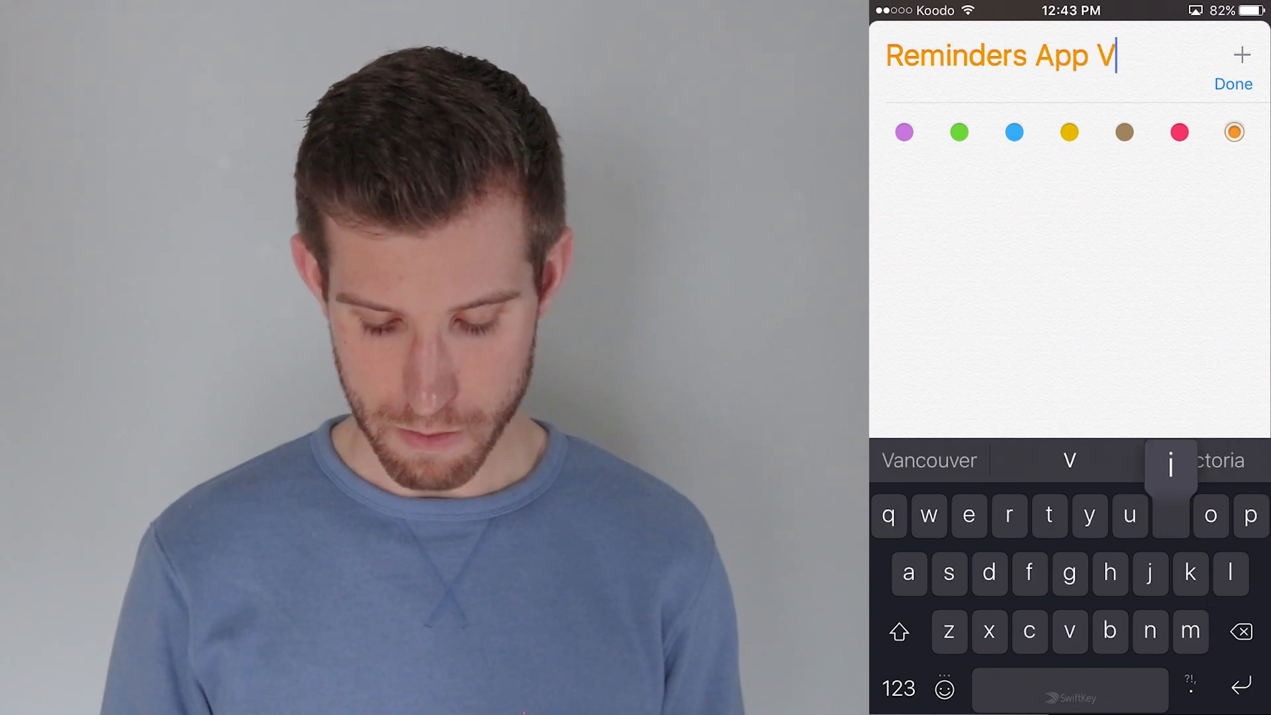
text(ideo)
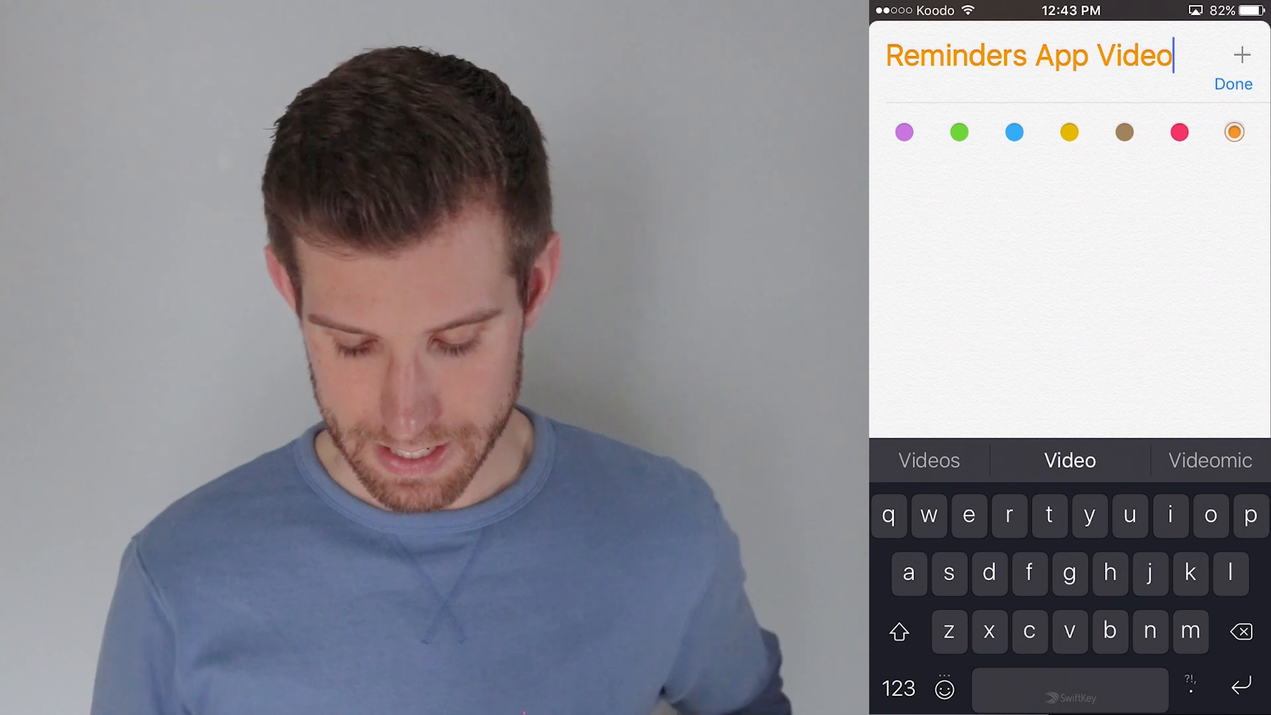
click(1231, 84)
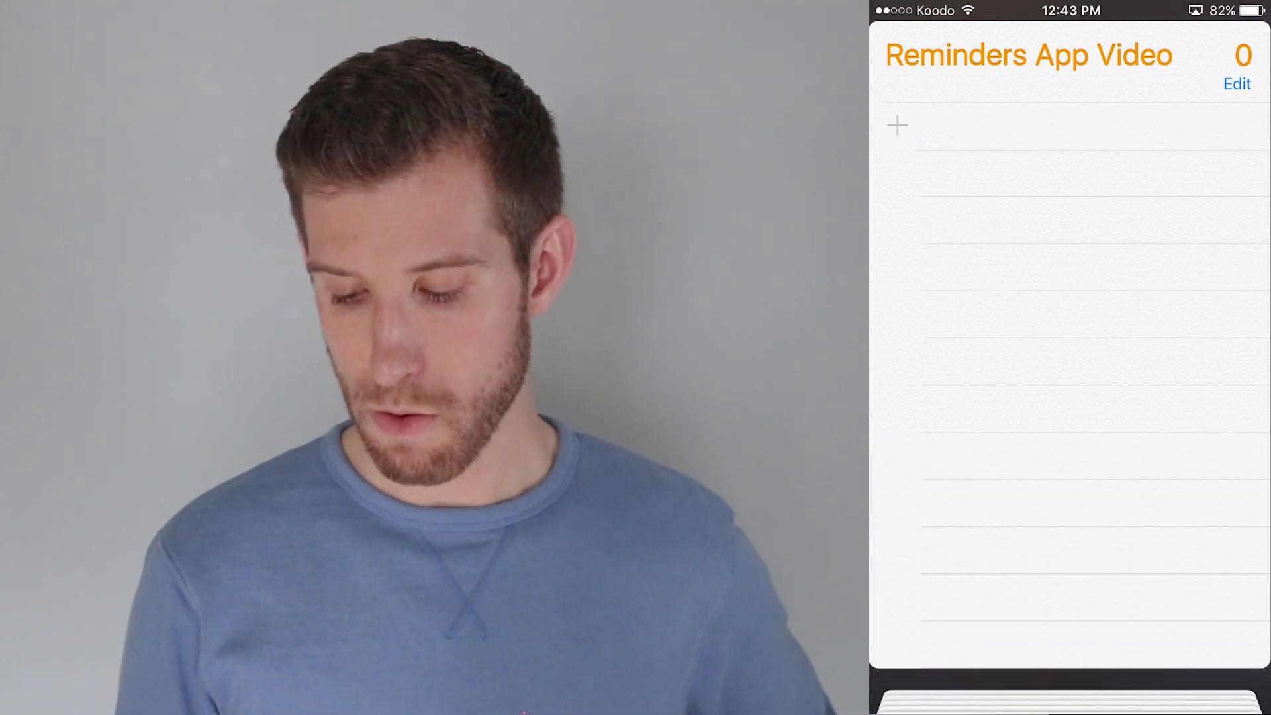
- Change the Reminders App Video list colour from orange to blue
click(1236, 83)
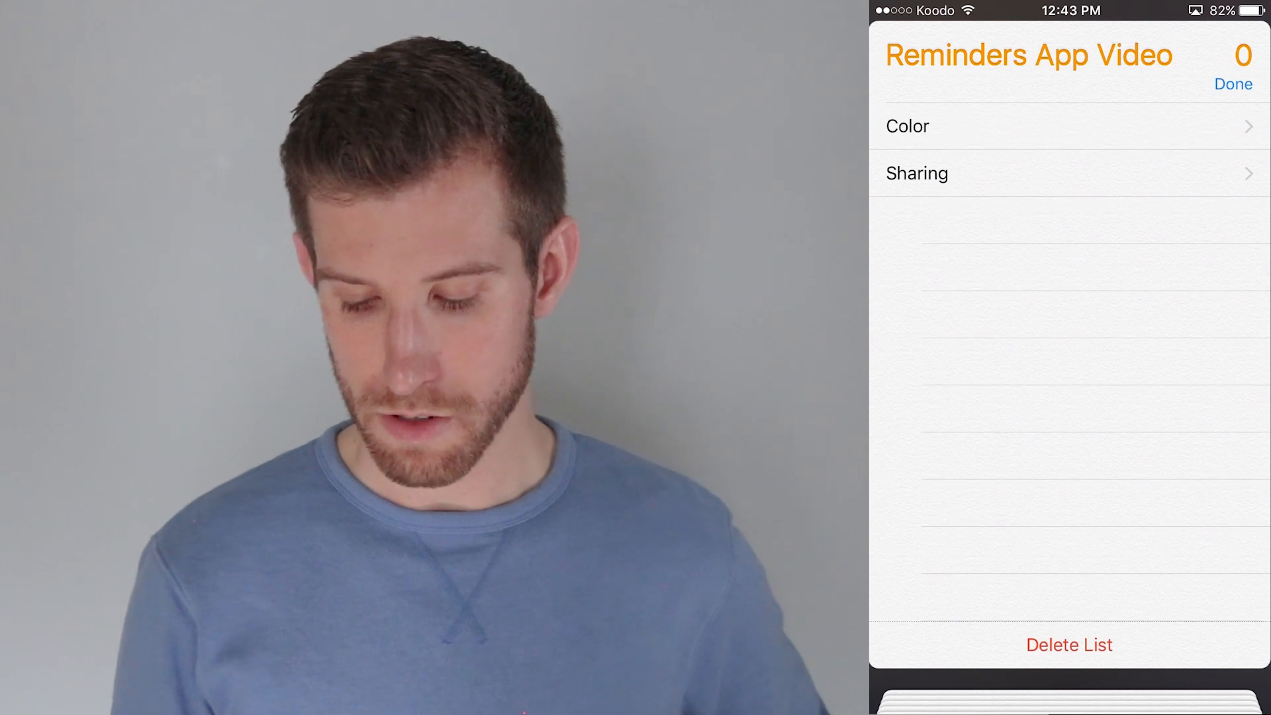
click(907, 126)
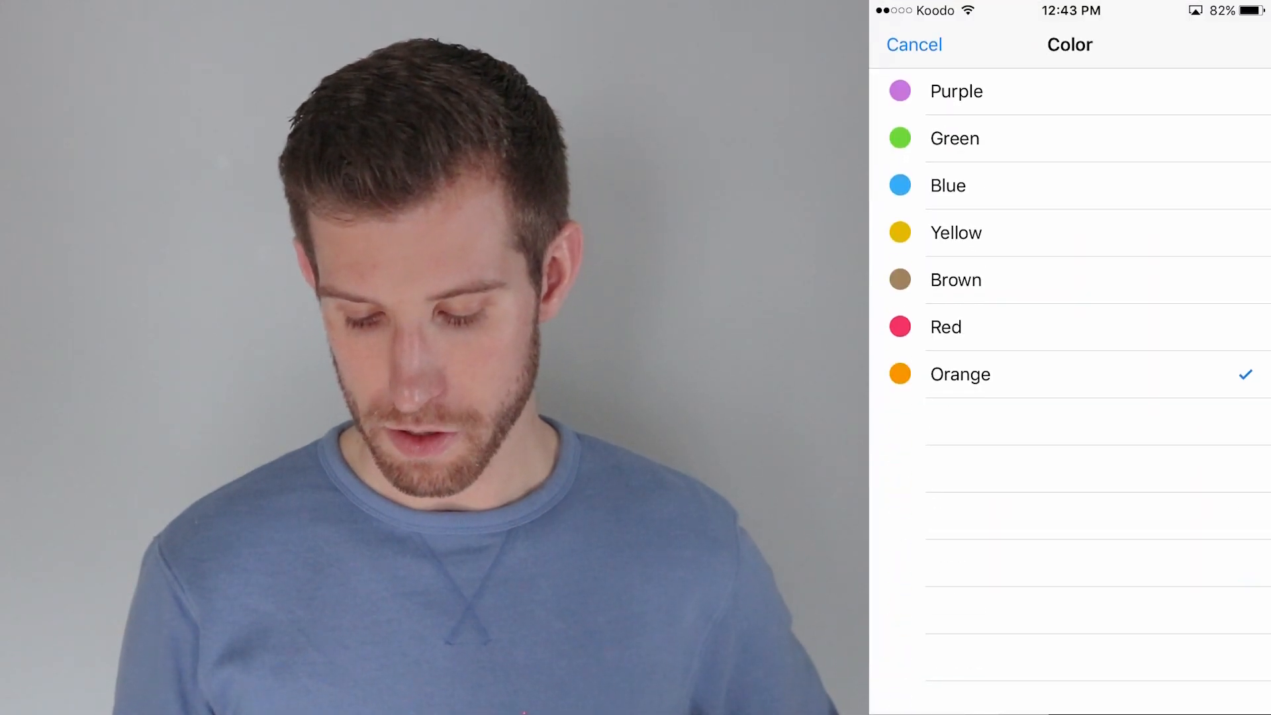
click(914, 44)
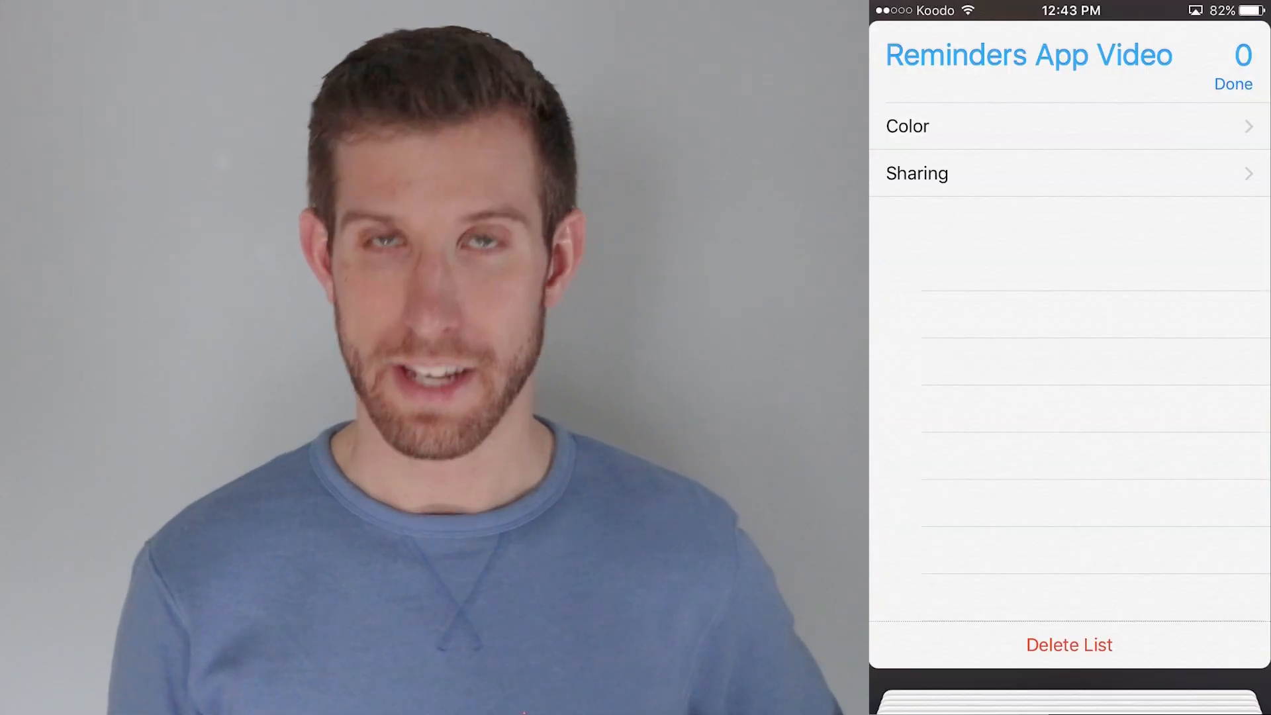
click(1233, 83)
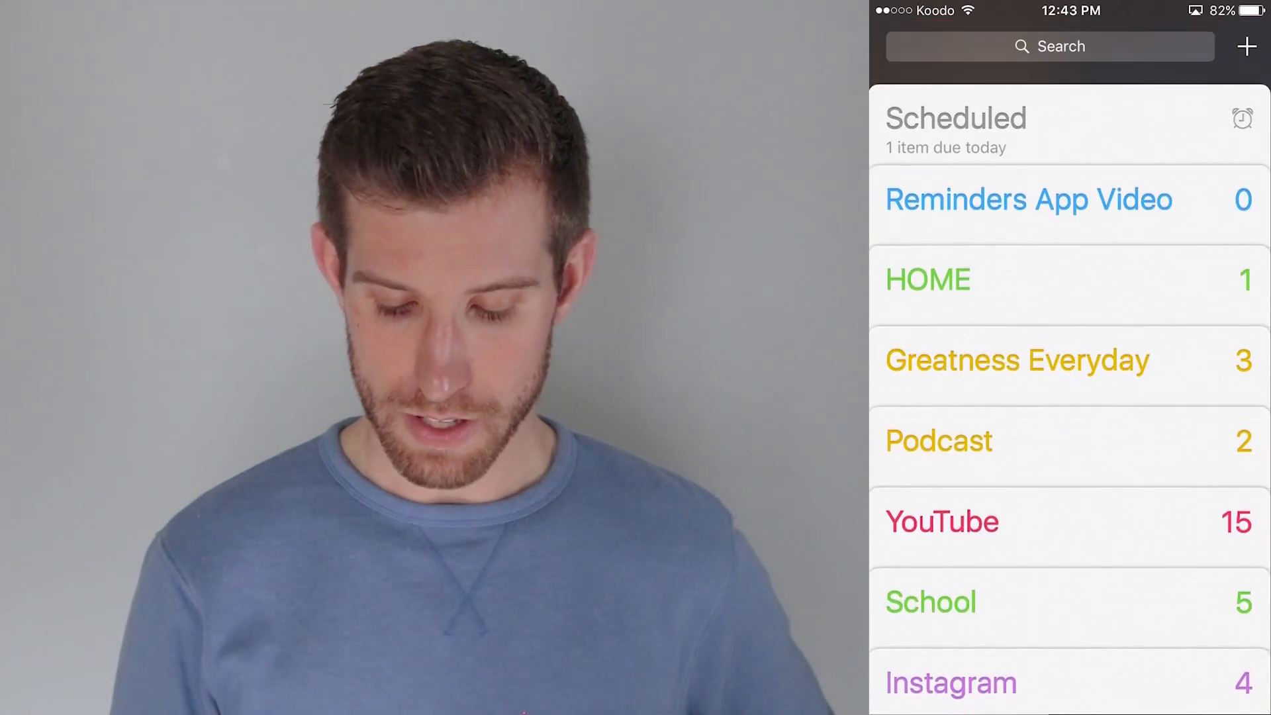
- Dismiss the create-new choices and go into the Reminders App Video list
click(1247, 45)
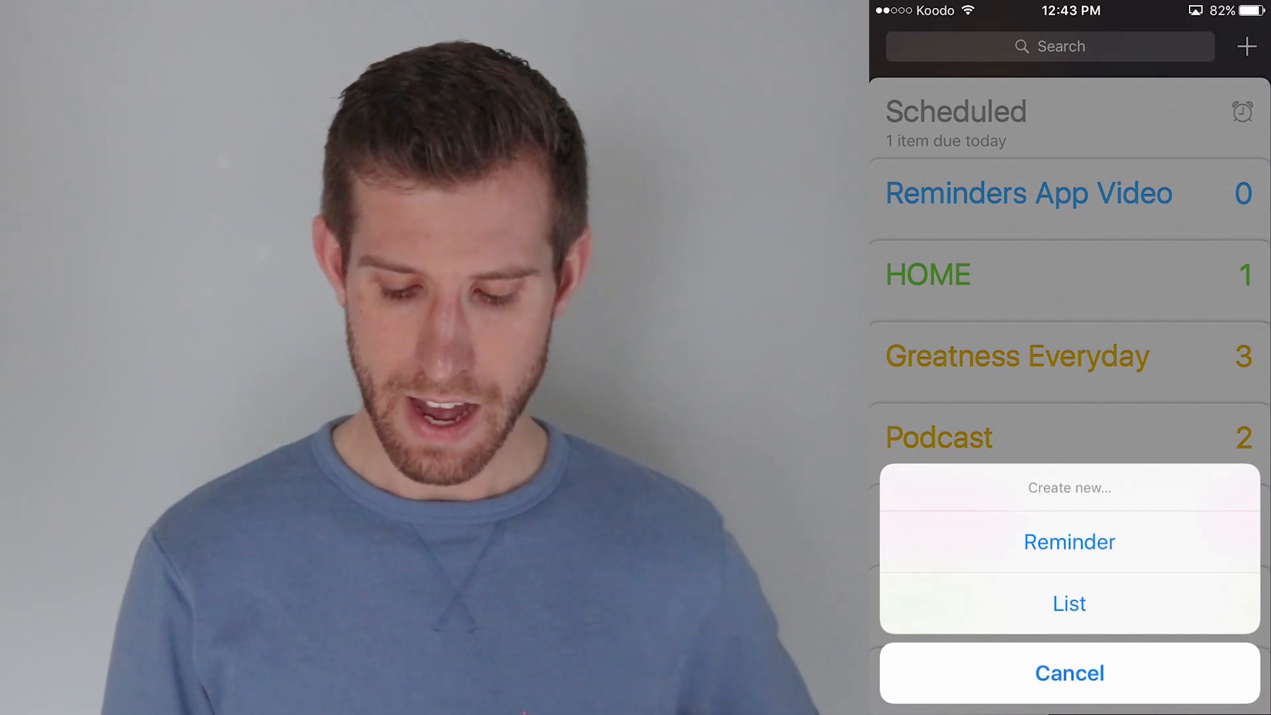
click(1069, 673)
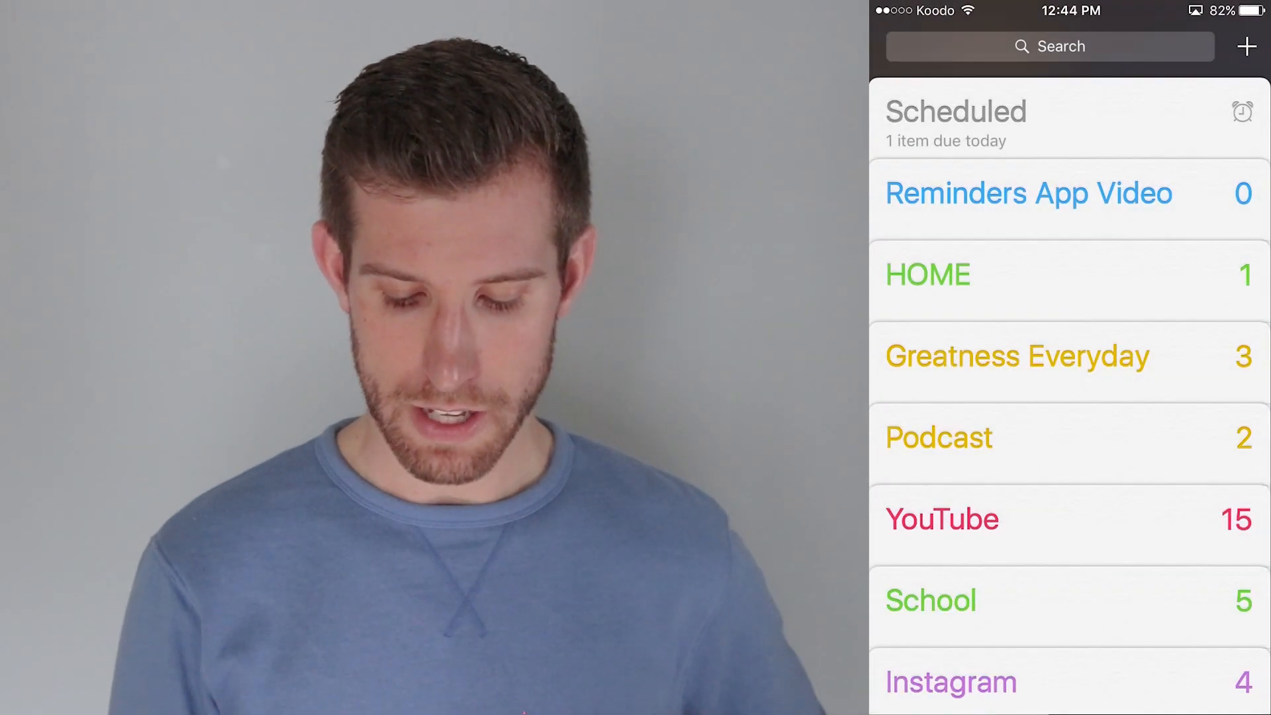
click(1026, 193)
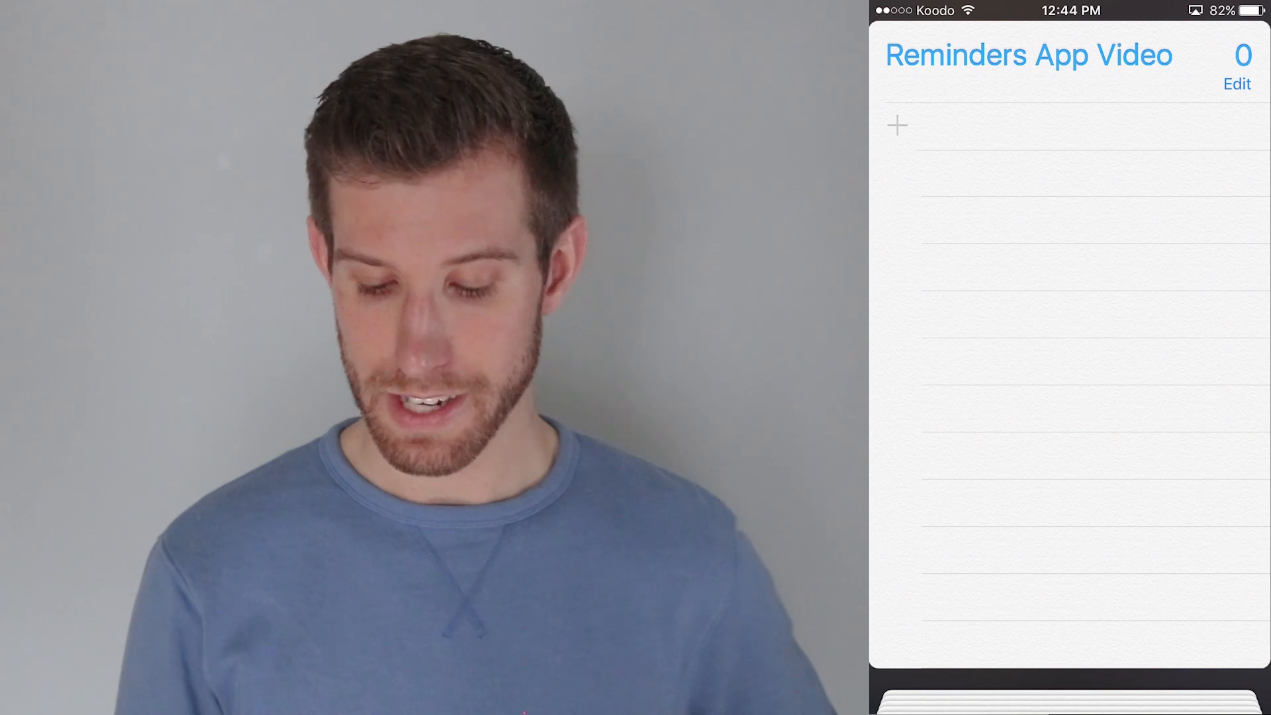
- Add a reminder named 'Intro Video' and bring up its details
click(896, 127)
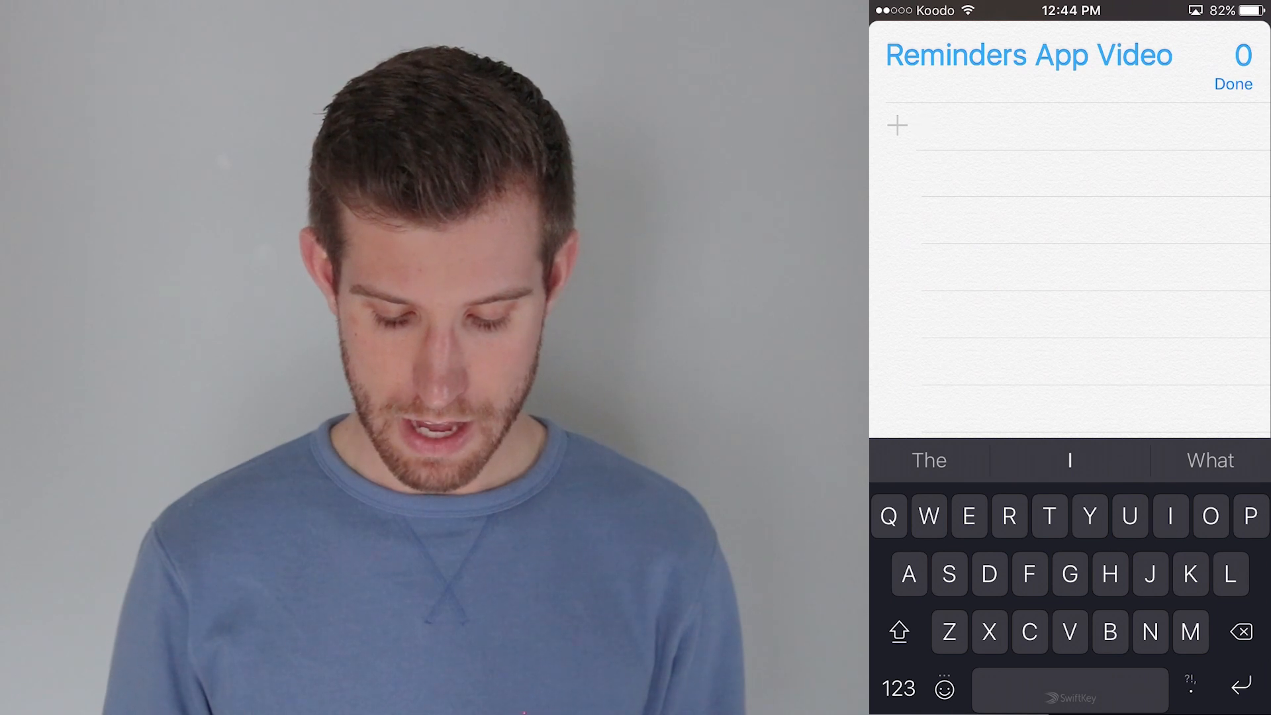
text(Intro)
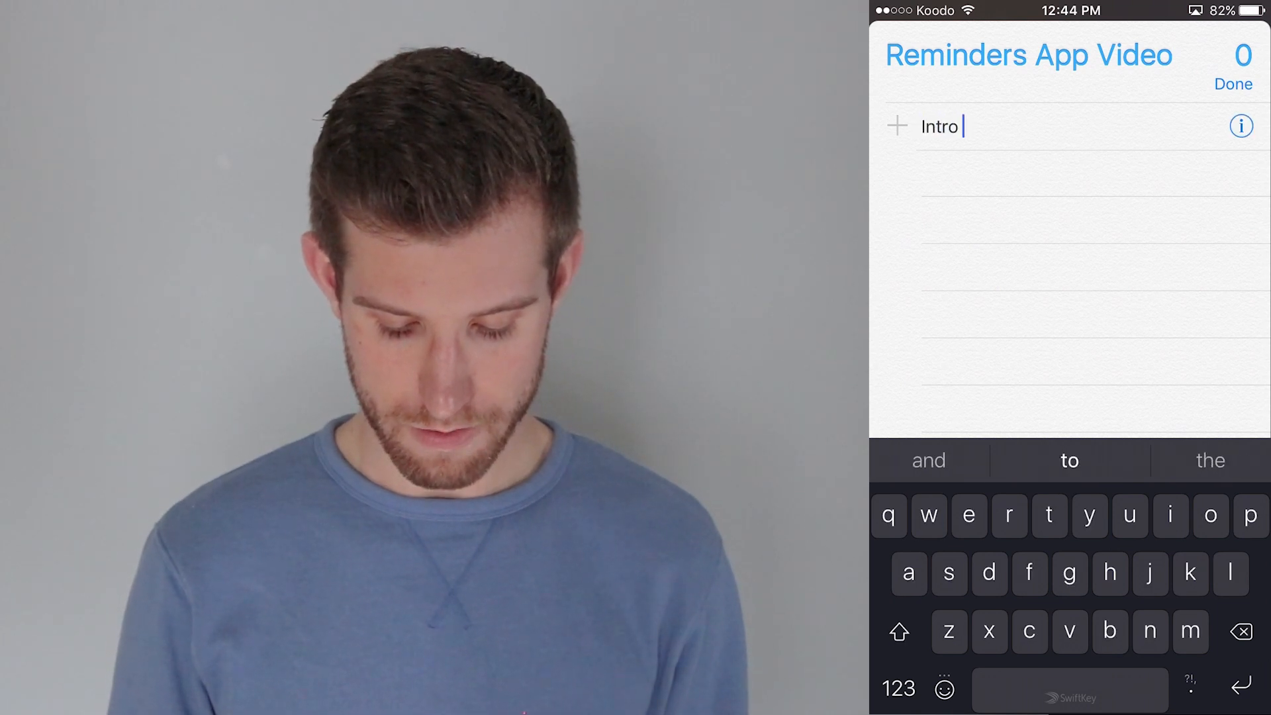
text(Video)
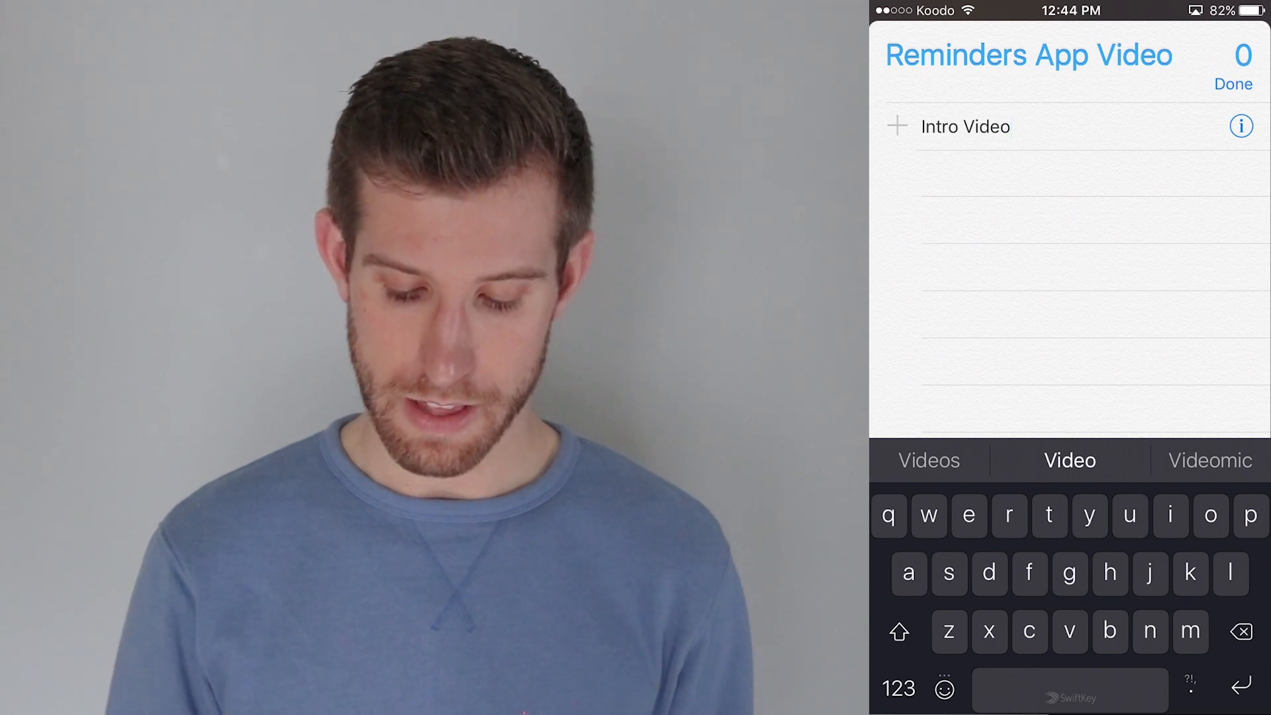
click(1242, 126)
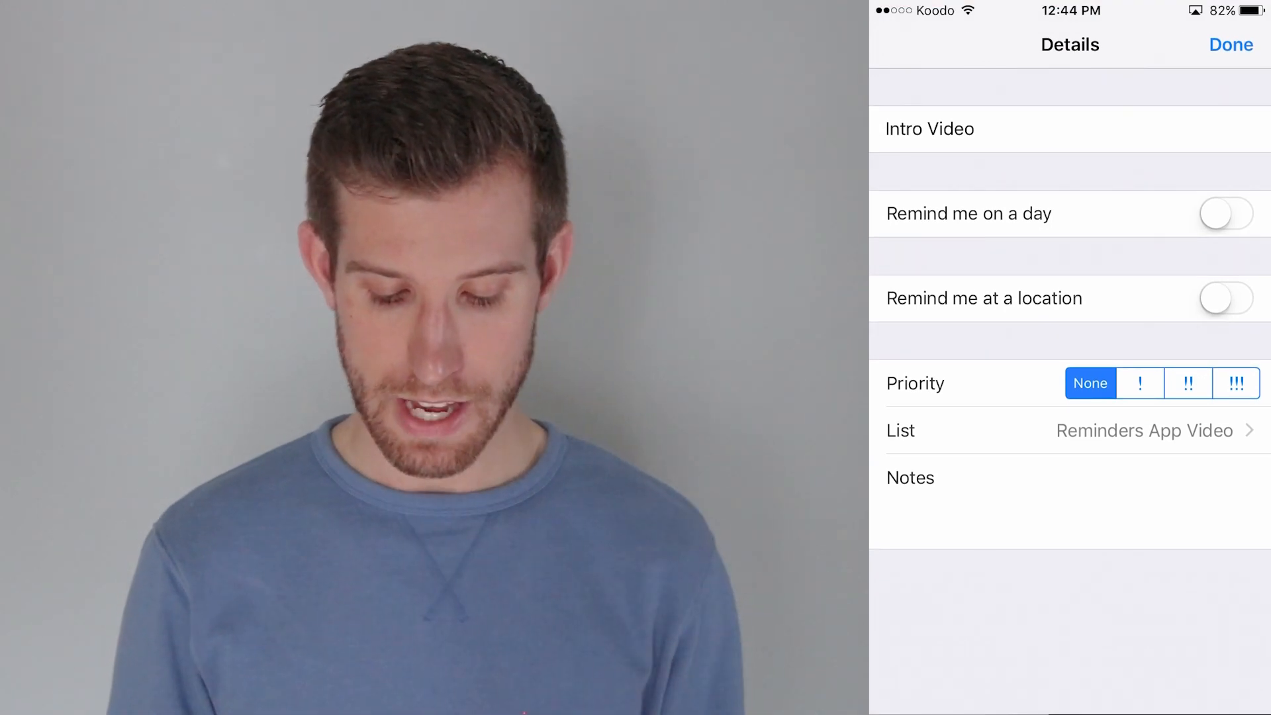
- Append ' (Done today)' to the title so it reads 'Intro Video (Done today)'
click(910, 477)
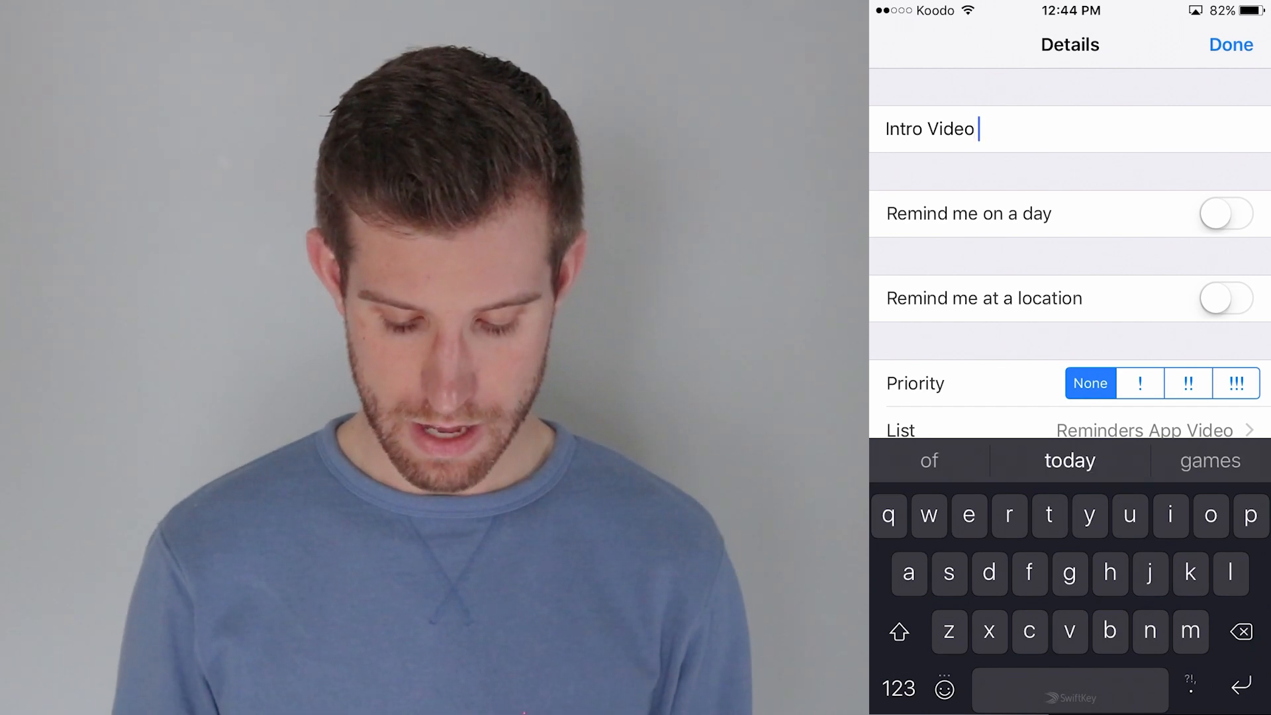
text(()
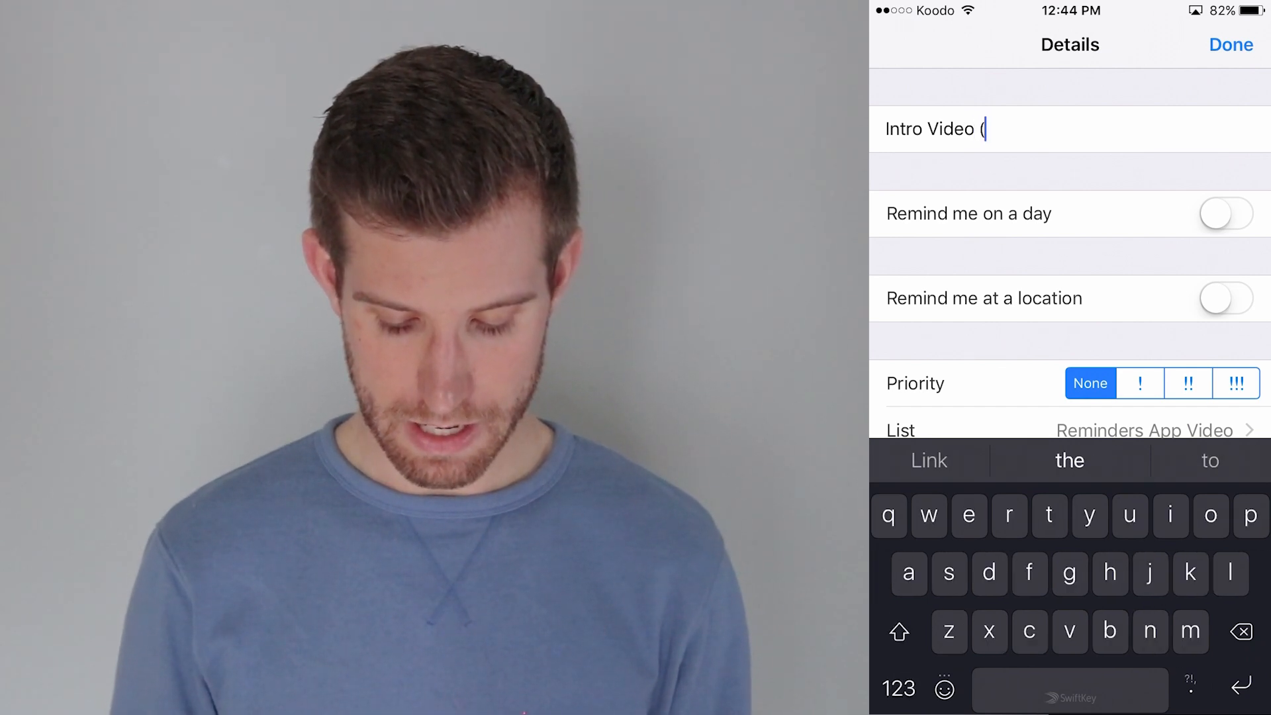
text(Done today)
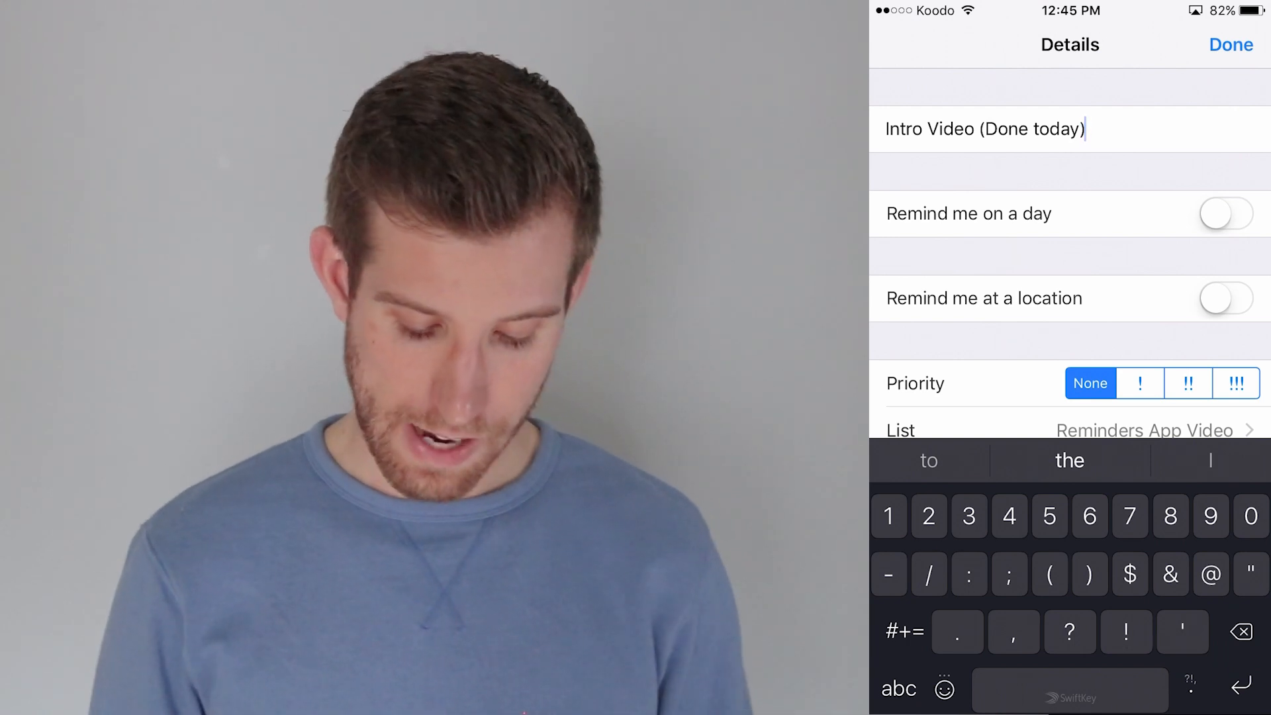
- Set an alert for Today at 12:50 PM and mark the reminder !!! highest priority
click(1225, 213)
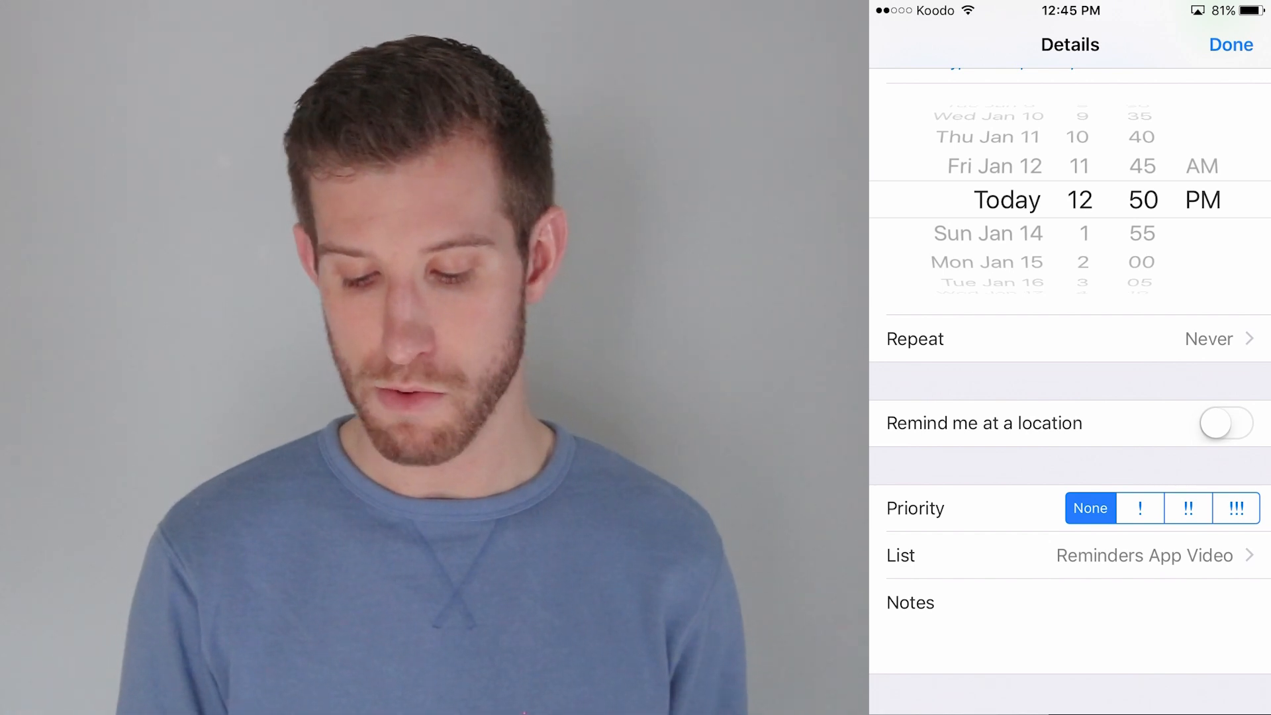
click(1236, 508)
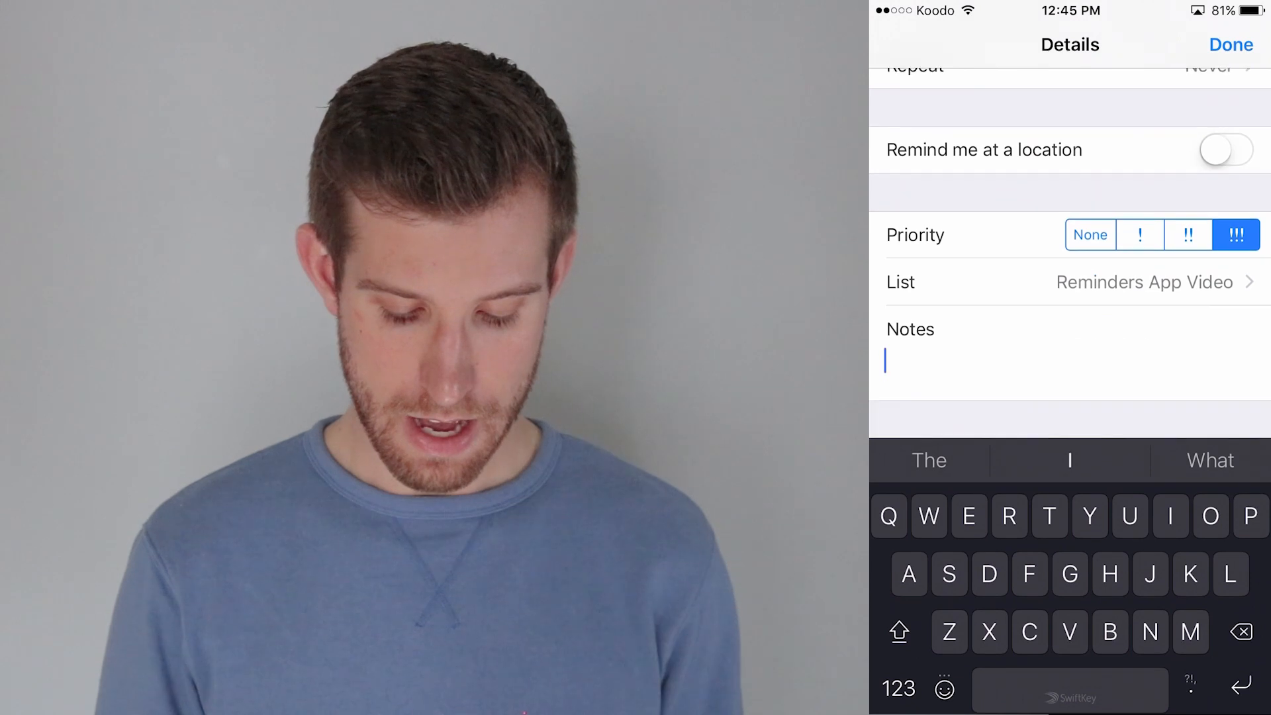
- Enter the note 'For Greatness Everyday YouTube Channel.' and save the details
text(For)
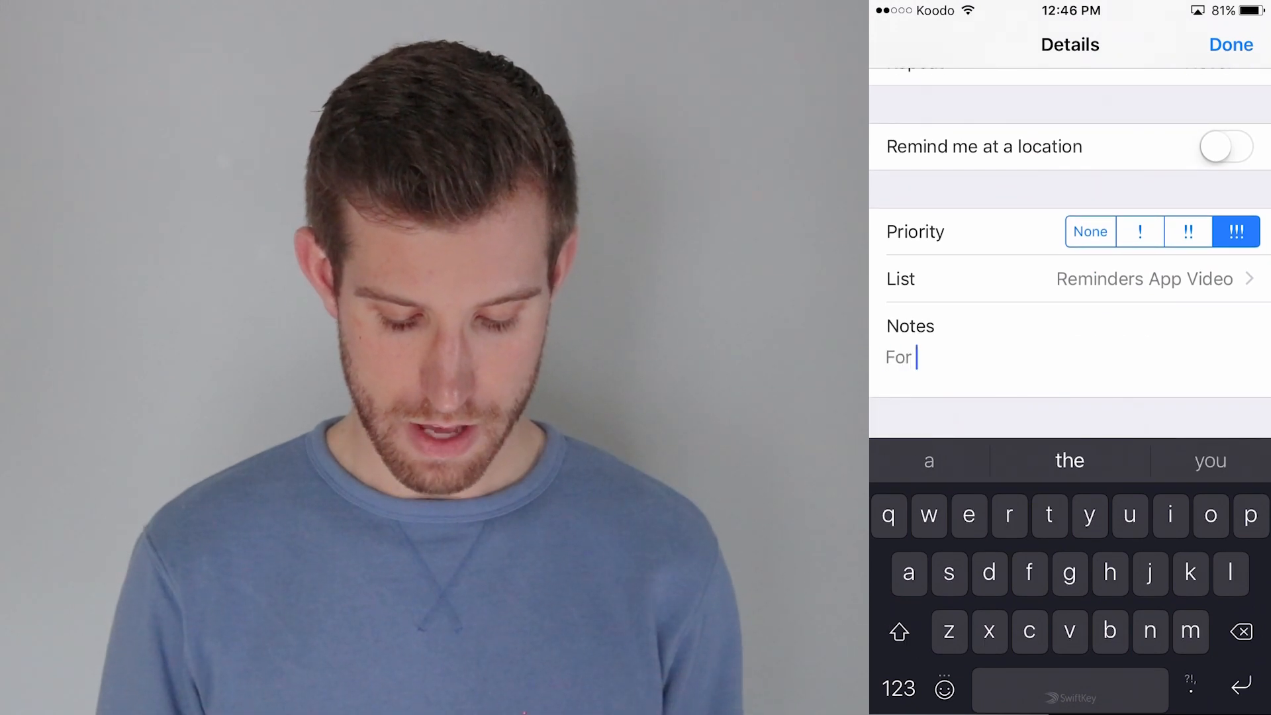
text(Greatness Everyd)
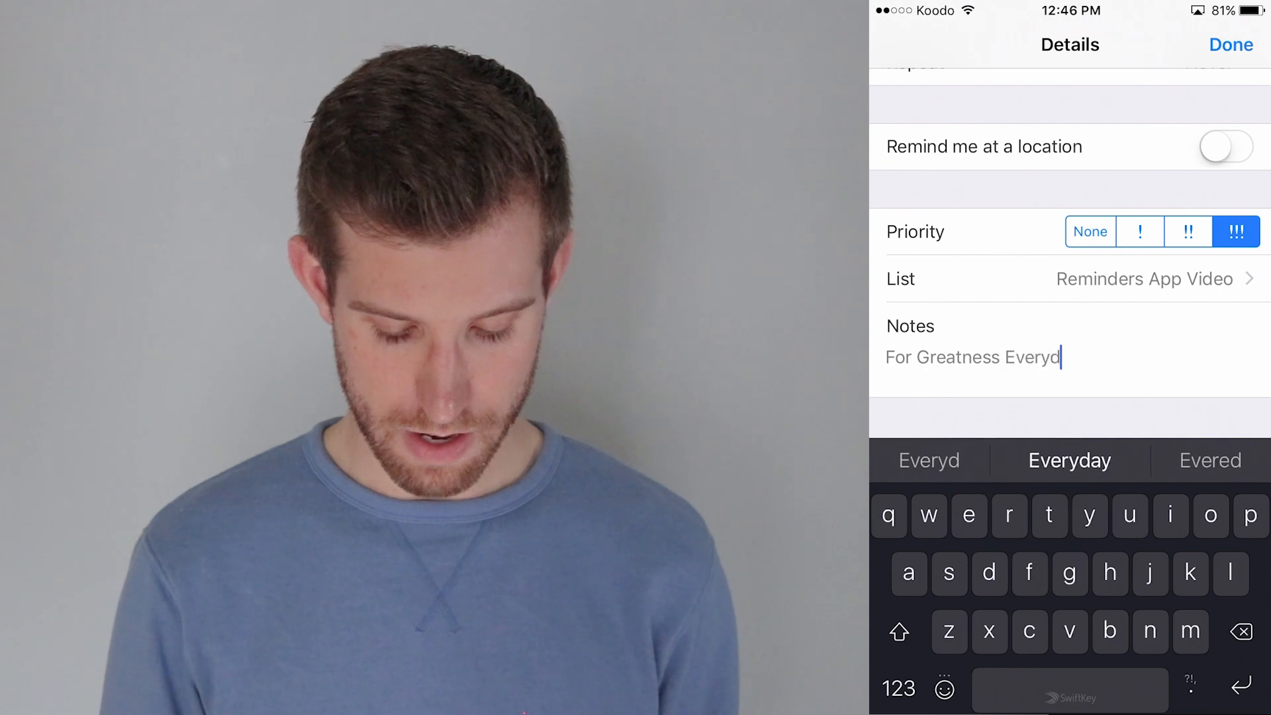
click(1069, 460)
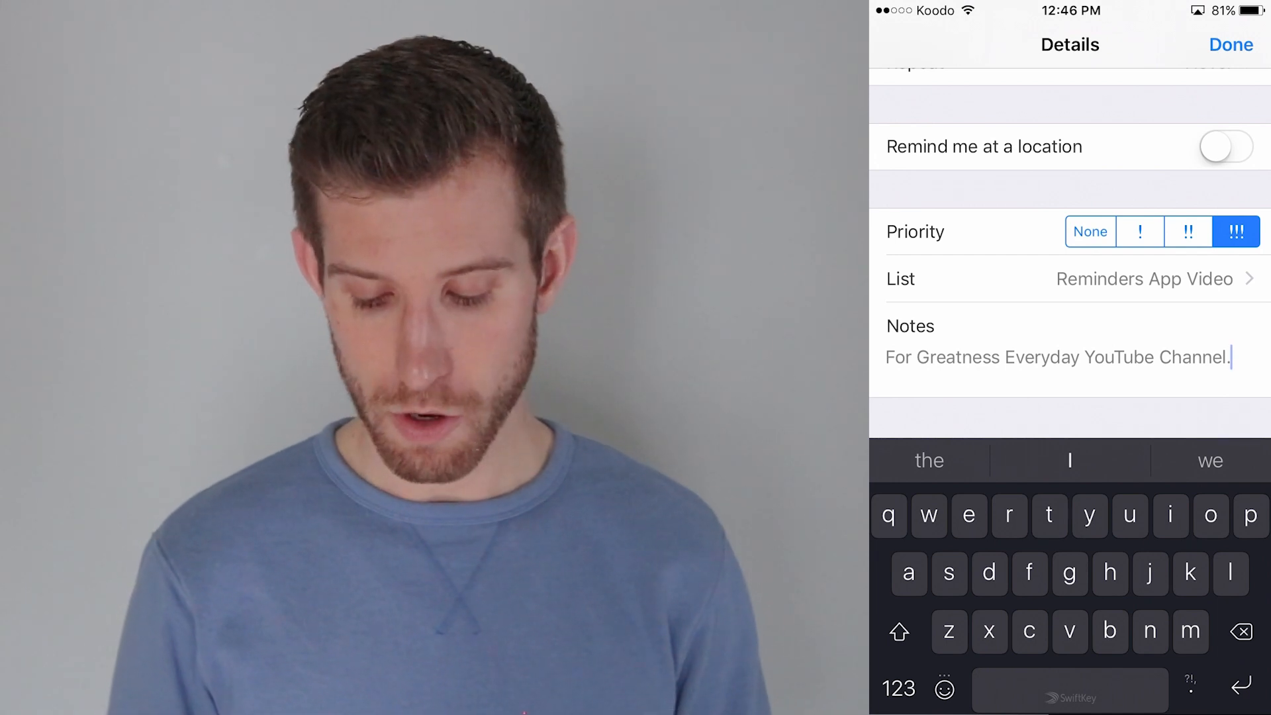
click(1231, 44)
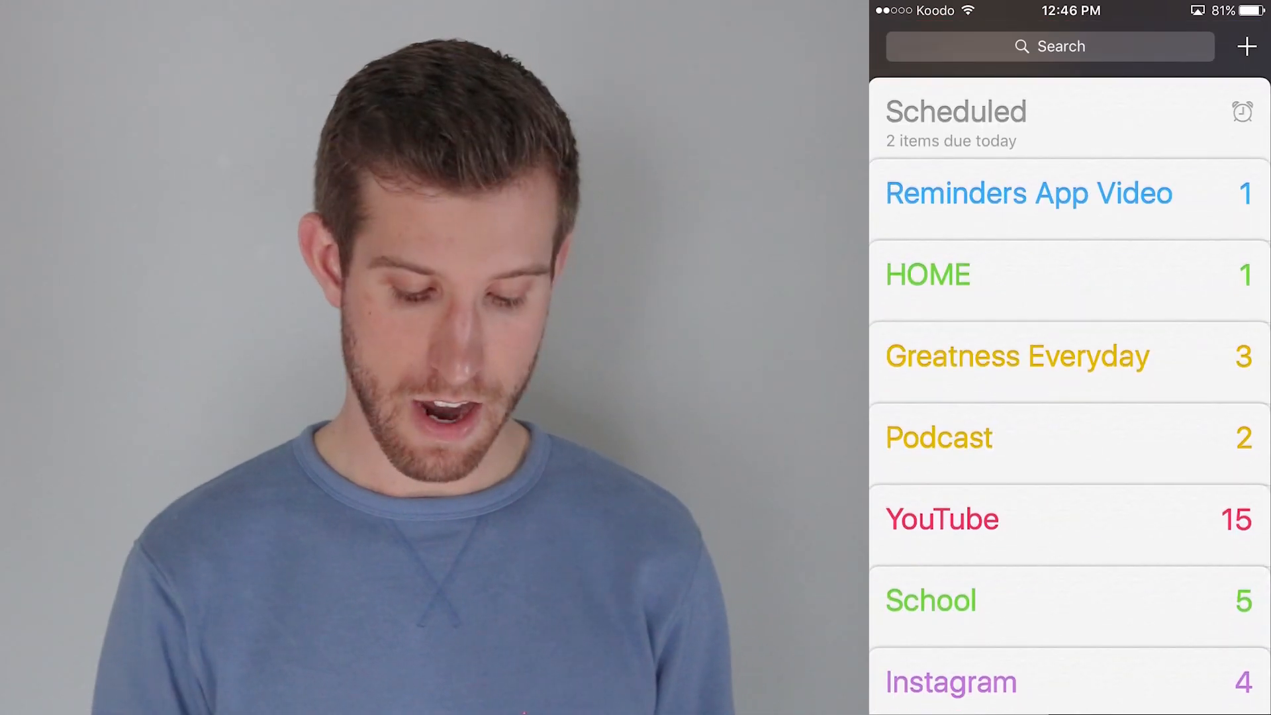
- Go back to the lists overview and wait for the 12:50 PM alert to fire
click(1028, 193)
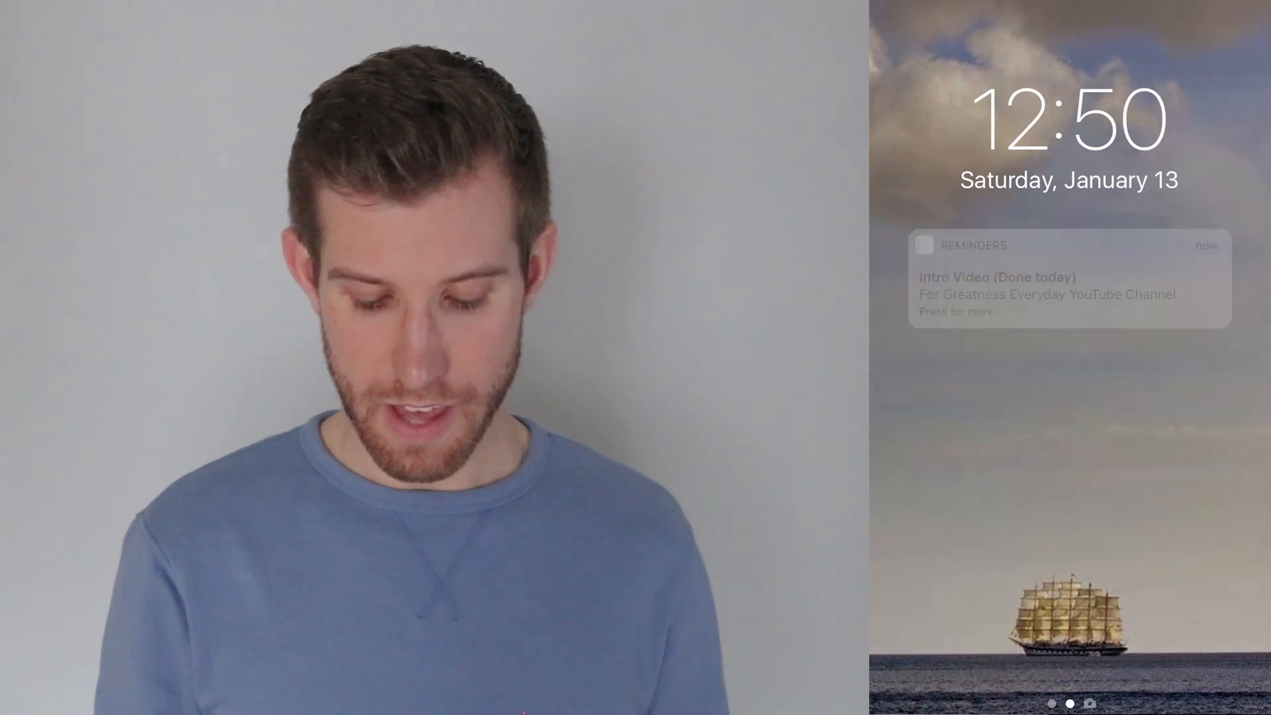
- Follow the fired 'Intro Video (Done today)' notification into the Reminders App Video list
click(1069, 278)
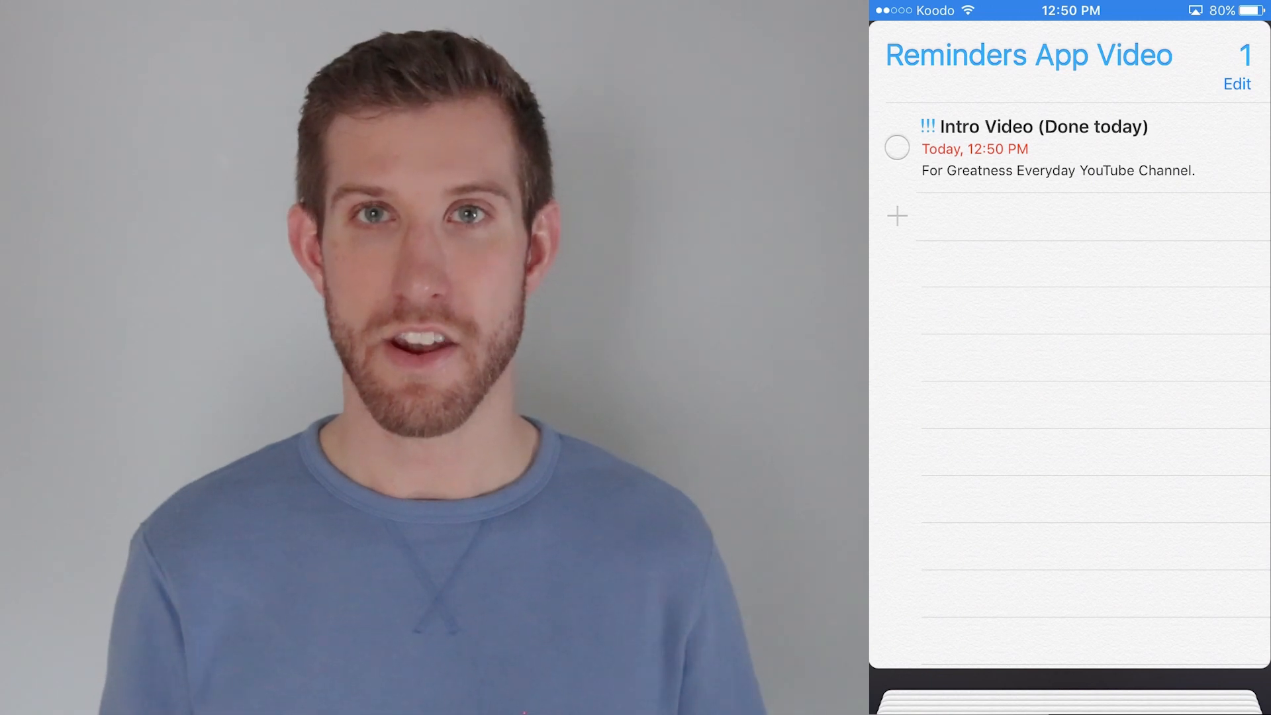
click(1044, 127)
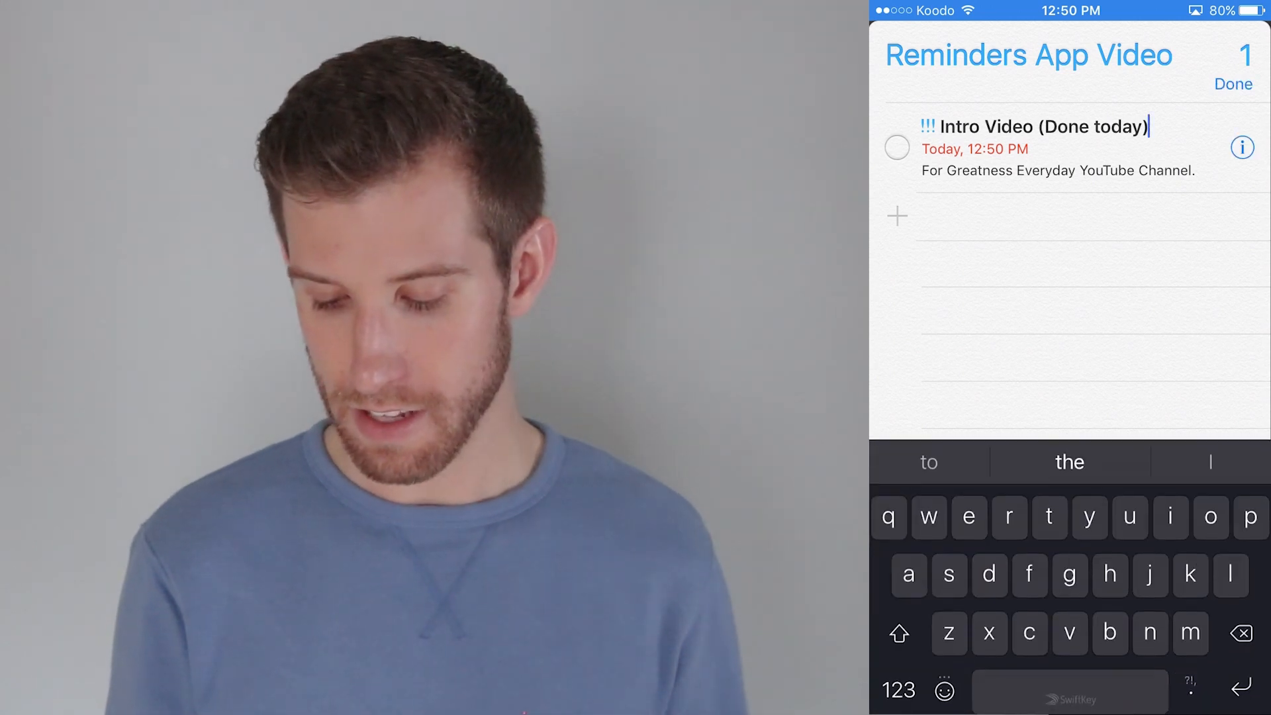
click(1242, 147)
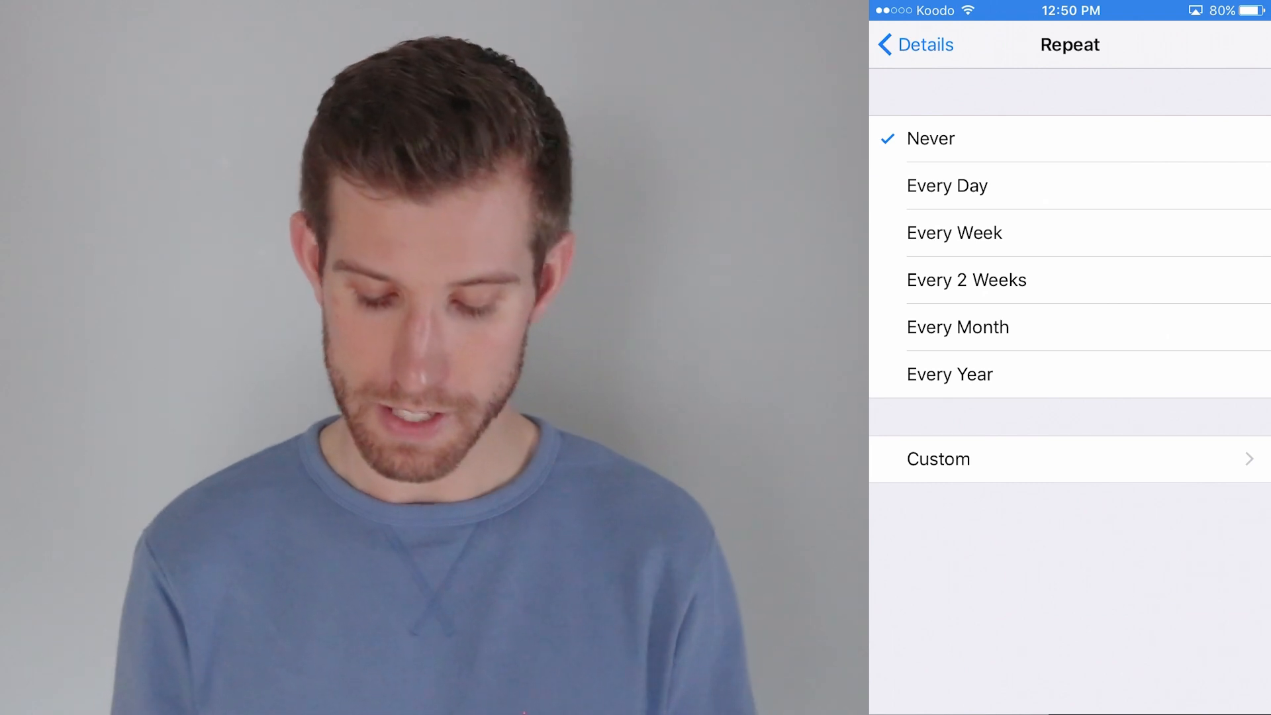
click(914, 44)
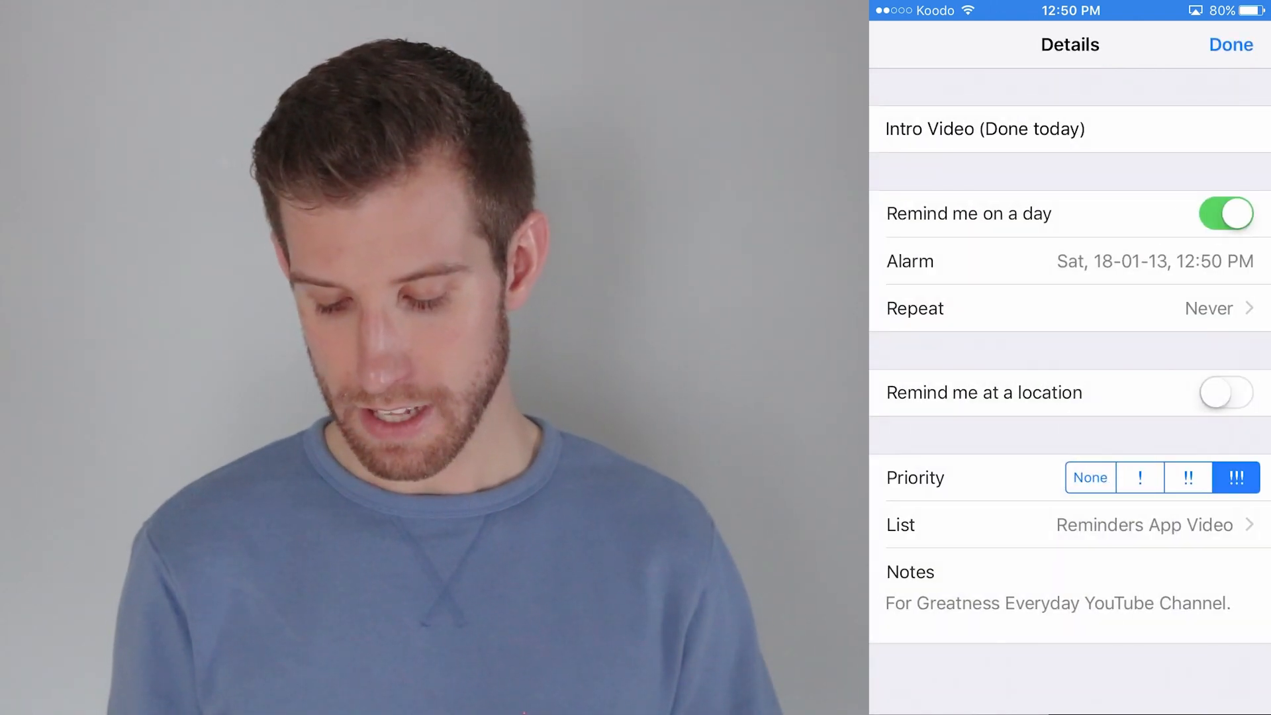
click(1230, 45)
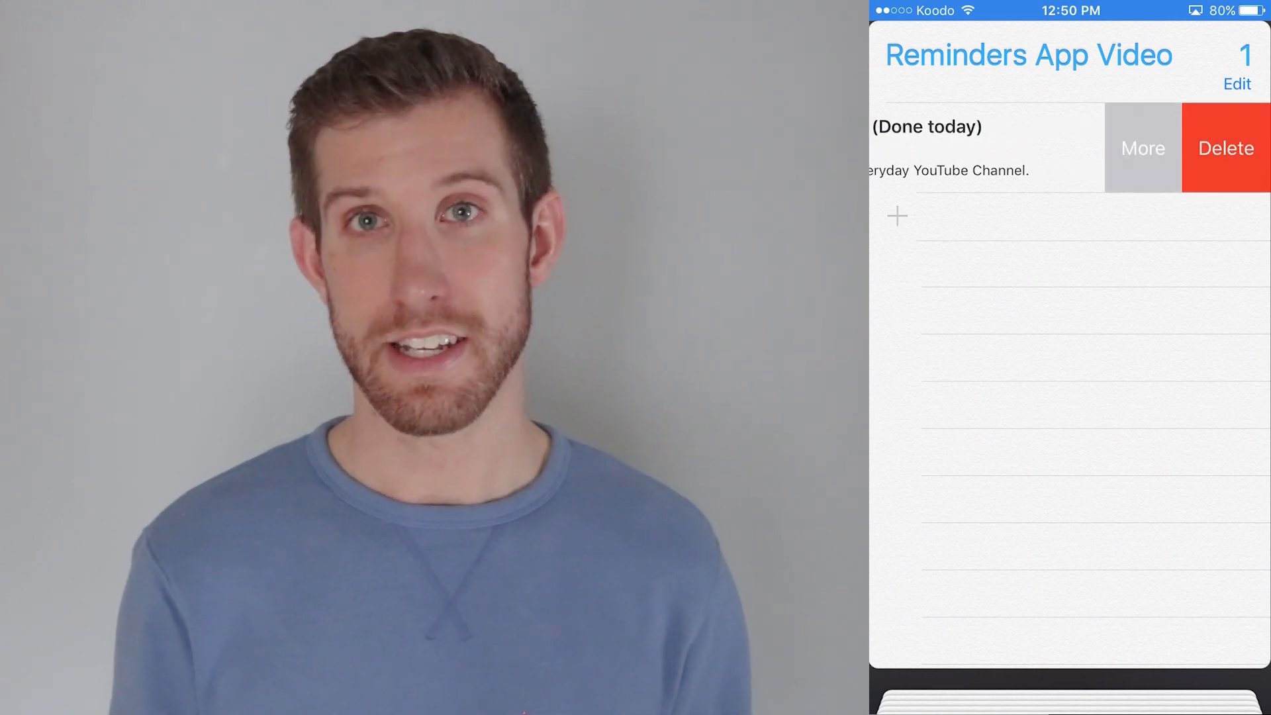
- Delete the Intro Video reminder, then delete the whole Reminders App Video list
click(1225, 148)
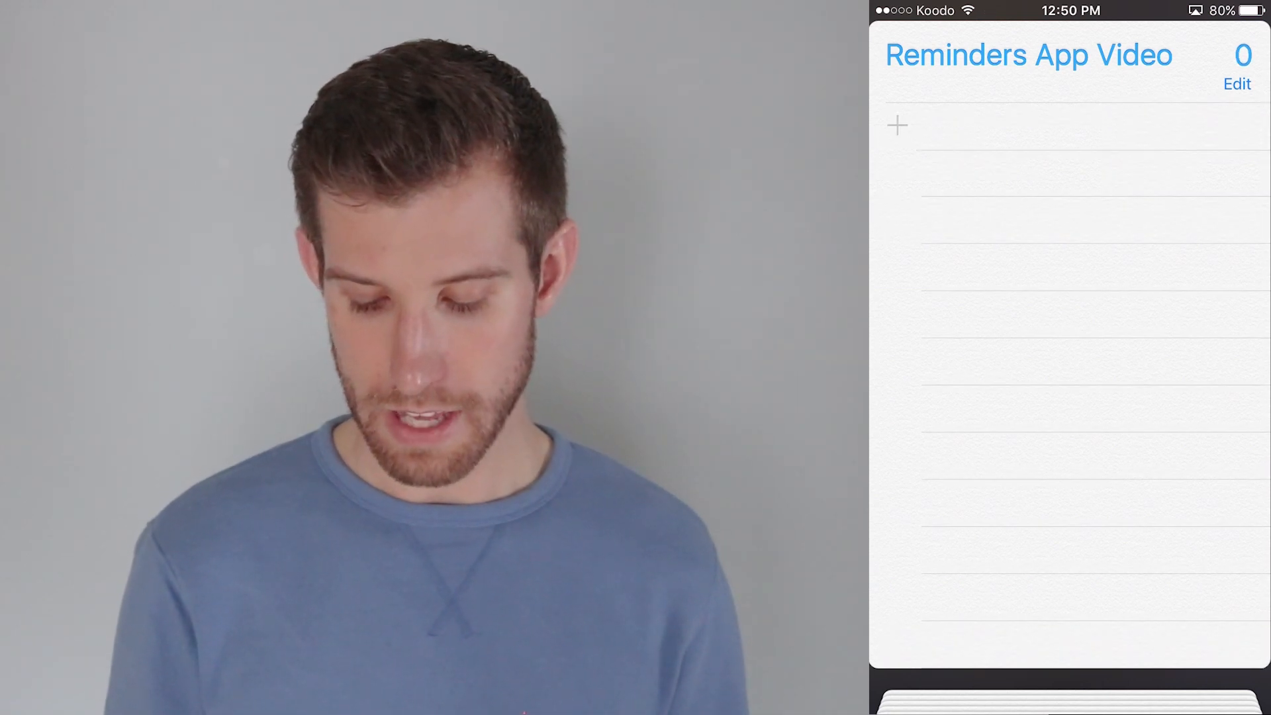
click(1236, 83)
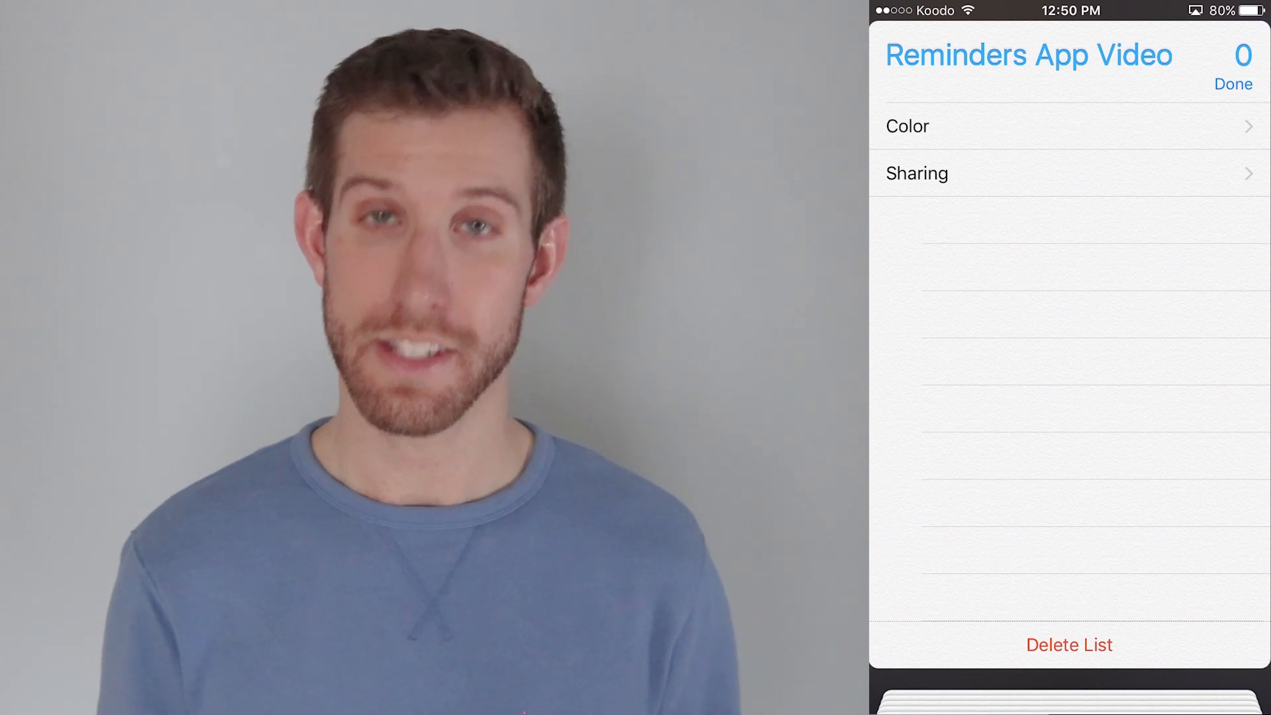
click(1069, 644)
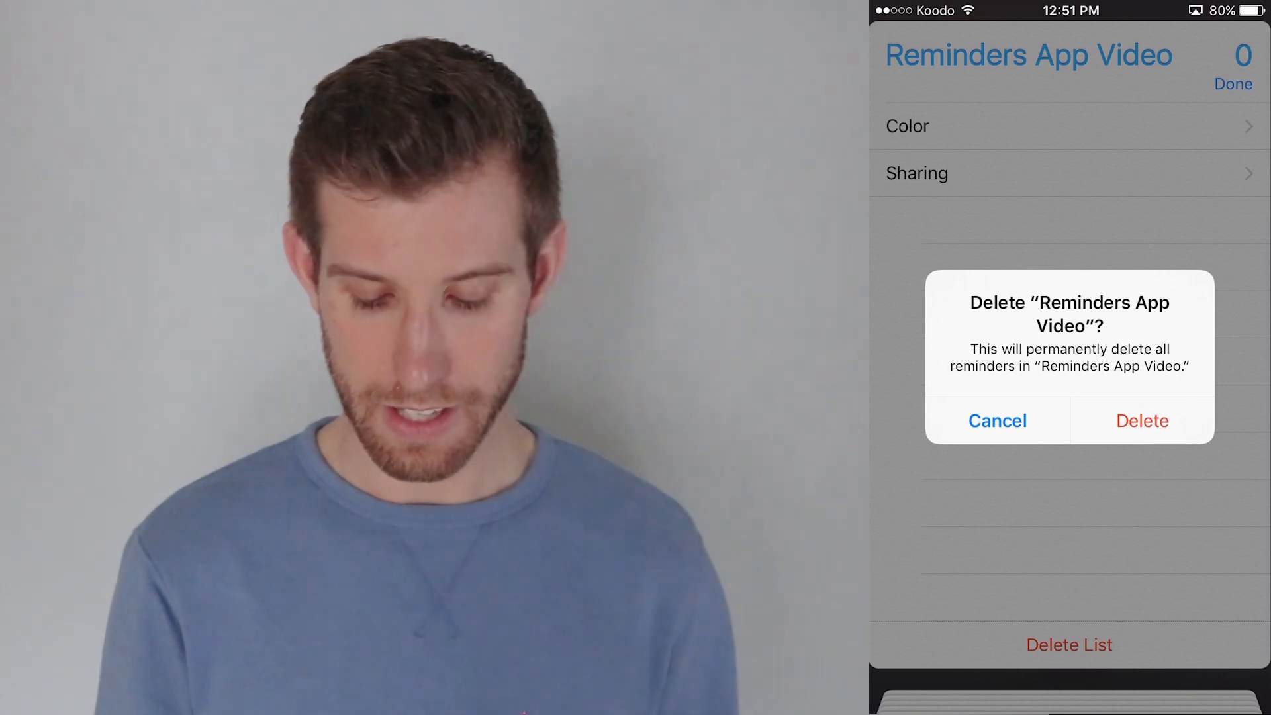
click(1141, 421)
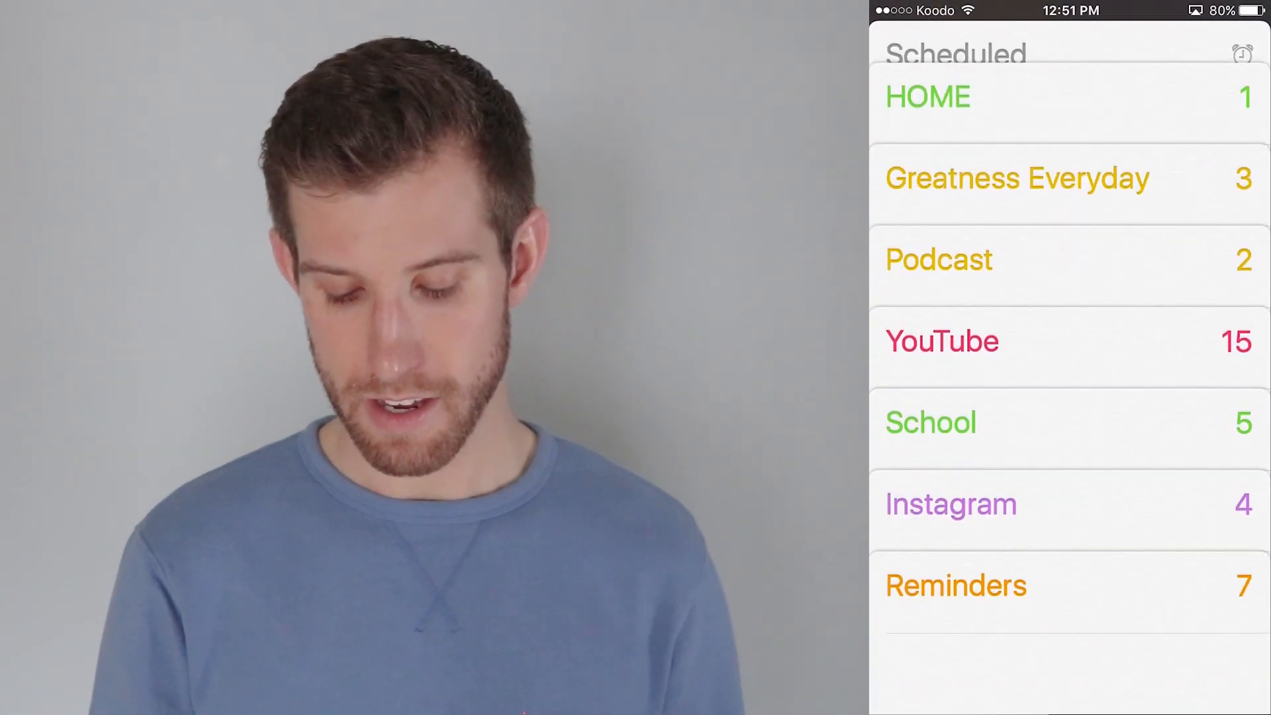
- Show the Scheduled reminders view
scroll(down, 3)
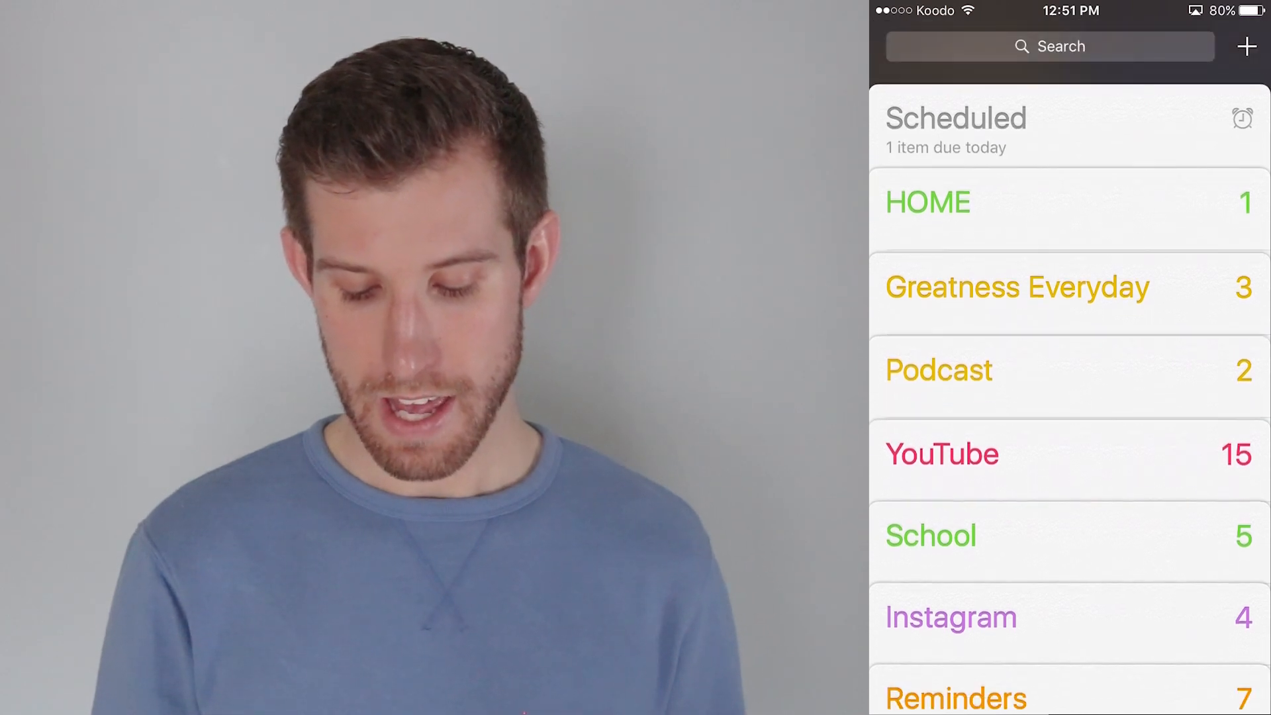
click(955, 118)
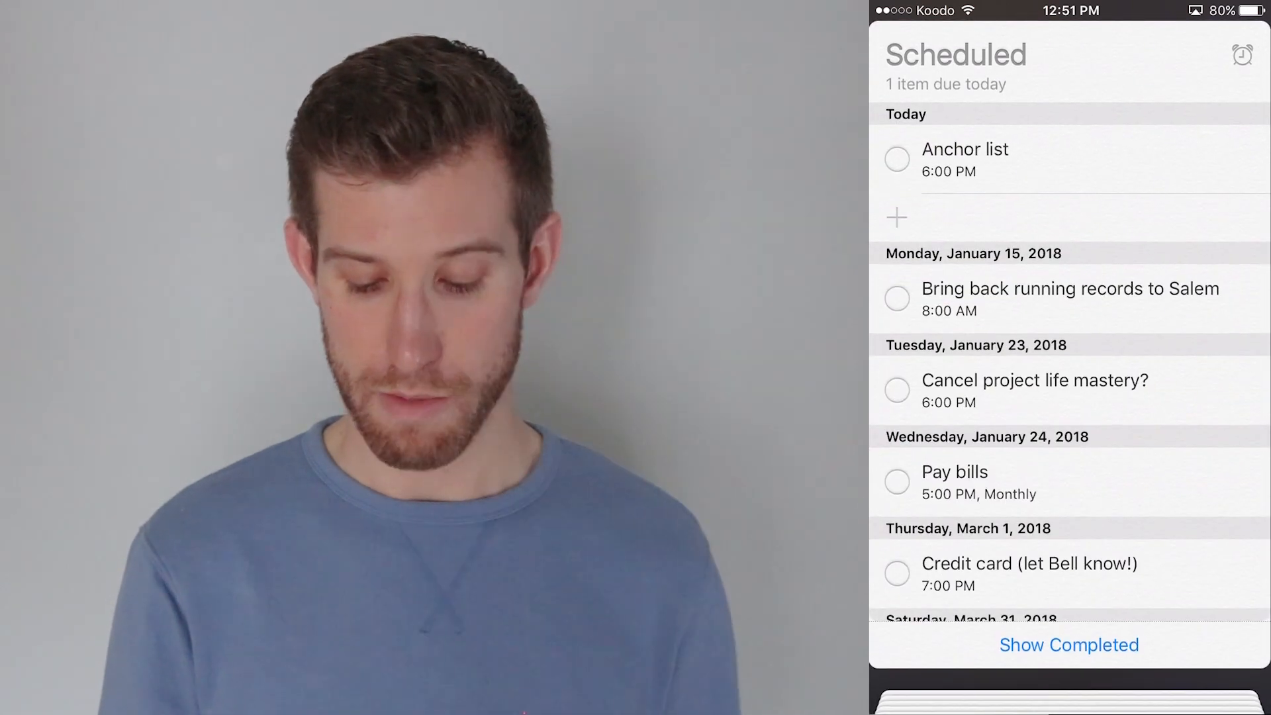